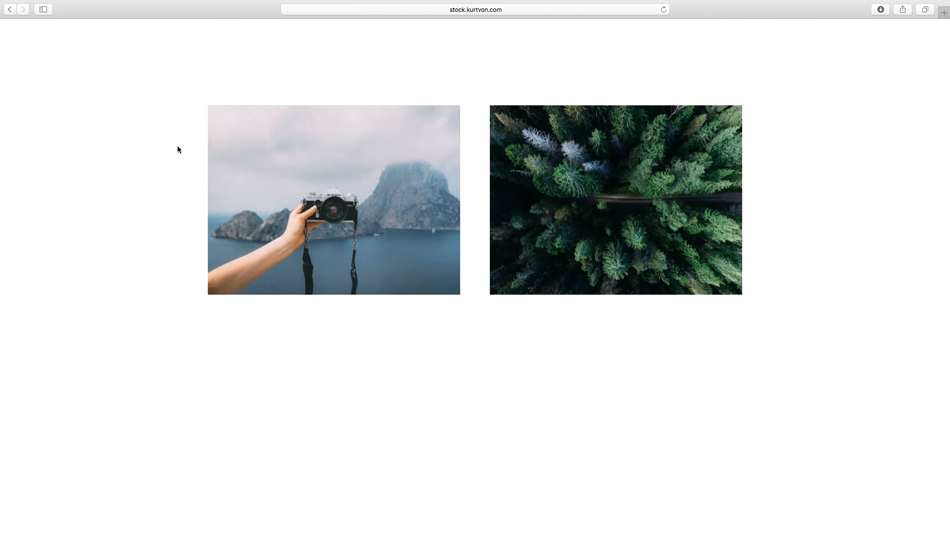
{"action": "mouse_move", "coordinate": [342, 405]}
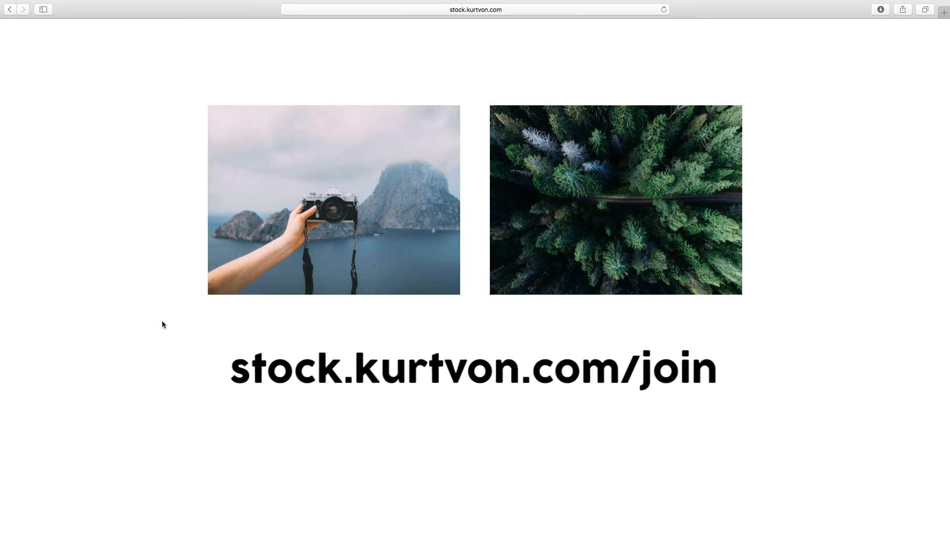
{"action": "mouse_move", "coordinate": [333, 194]}
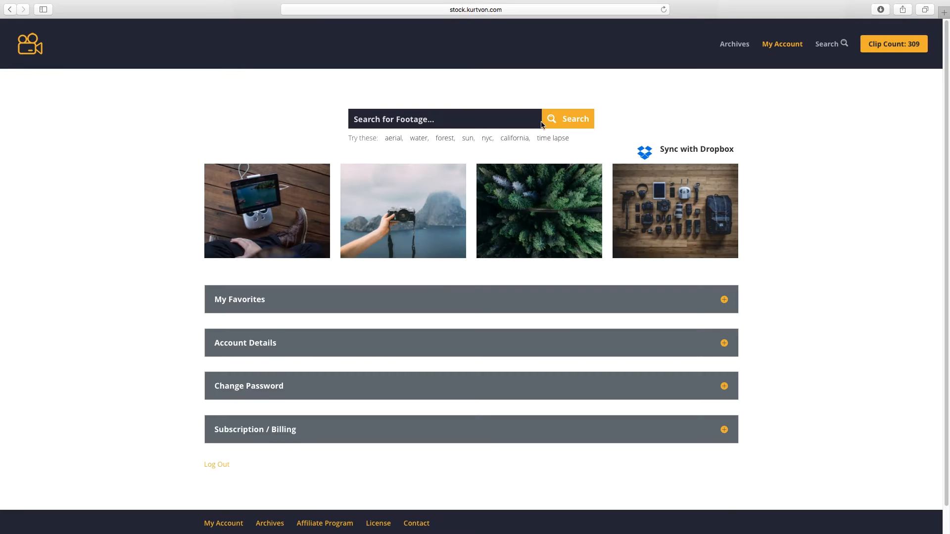
{"action": "mouse_move", "coordinate": [515, 144]}
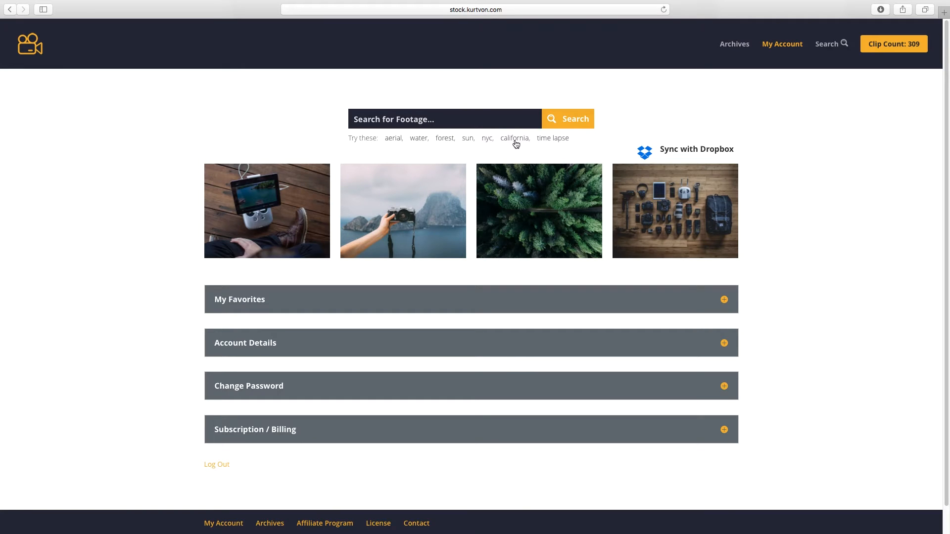
Search Kurt Von Stock Video for 'california' and download the Expansive Redwood Forest clip
{"action": "left_click", "coordinate": [515, 138]}
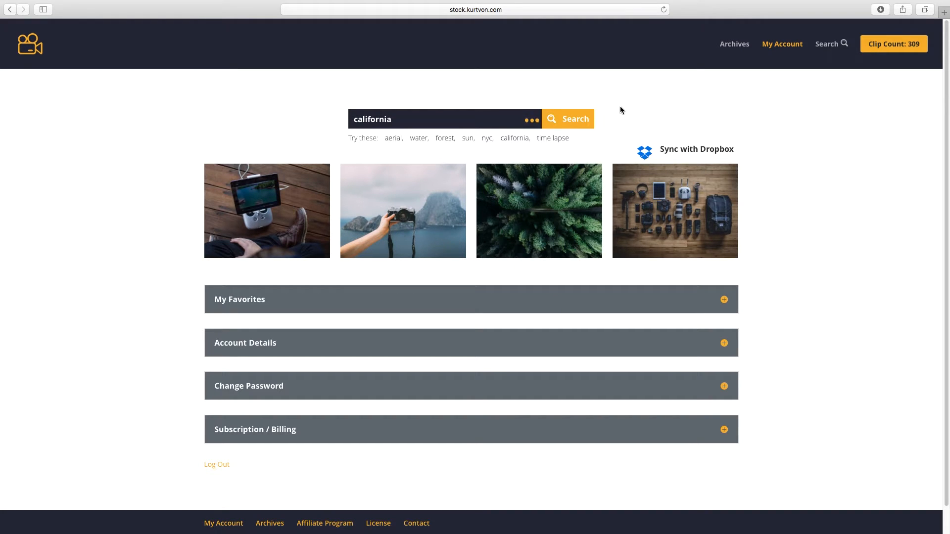
{"action": "left_click", "coordinate": [567, 119]}
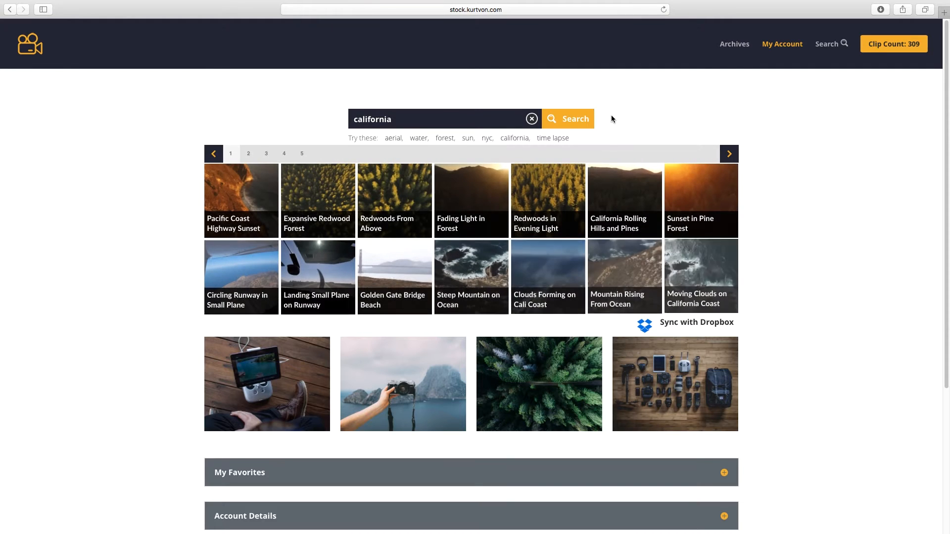
{"action": "mouse_move", "coordinate": [318, 201]}
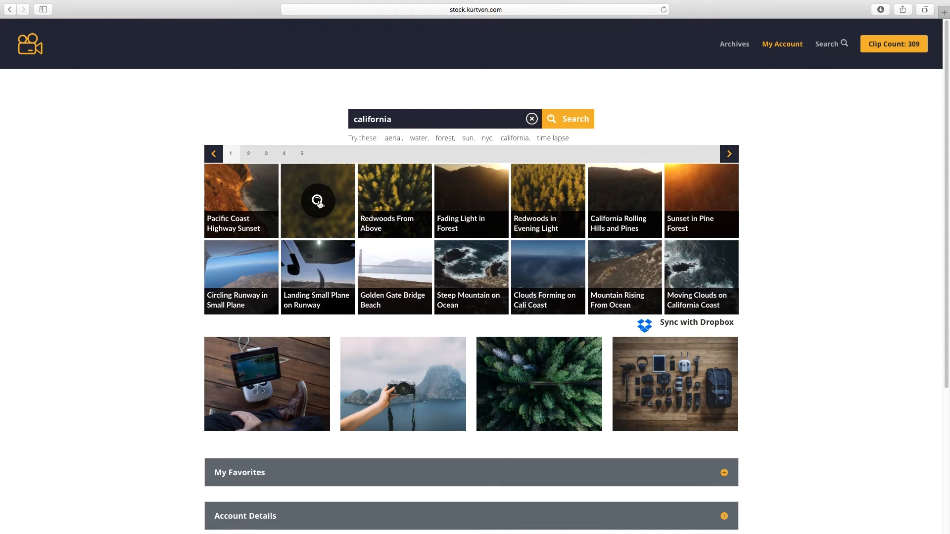
{"action": "left_click", "coordinate": [317, 200]}
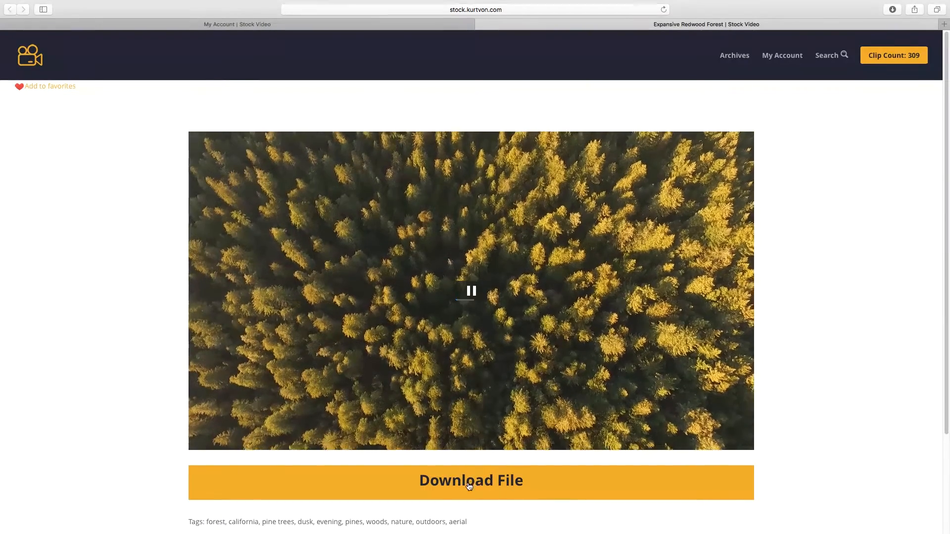
{"action": "left_click", "coordinate": [471, 481]}
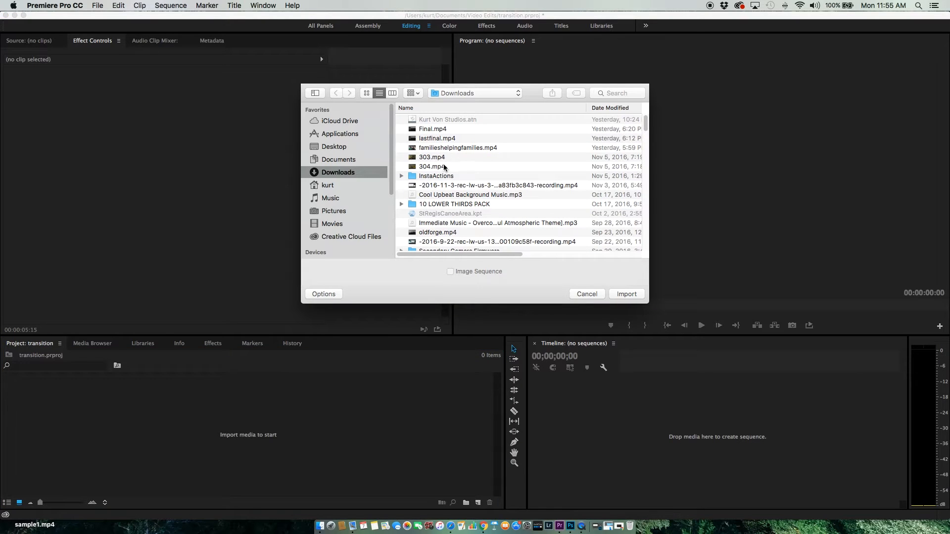
Import 304.mp4 from the Downloads folder into the project
{"action": "left_click", "coordinate": [626, 294]}
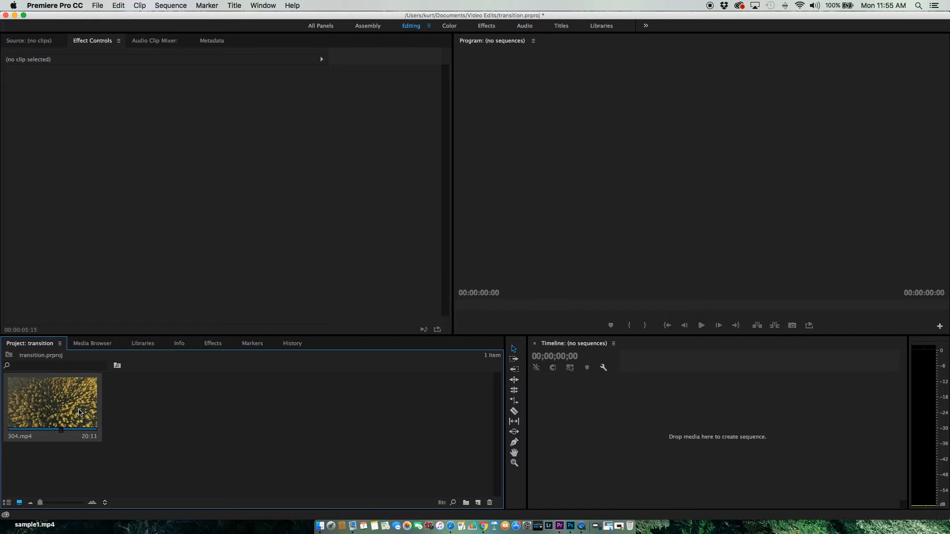
Create the 304 sequence from 304.mp4 and stack a duplicate copy on V2
{"action": "right_click", "coordinate": [51, 403]}
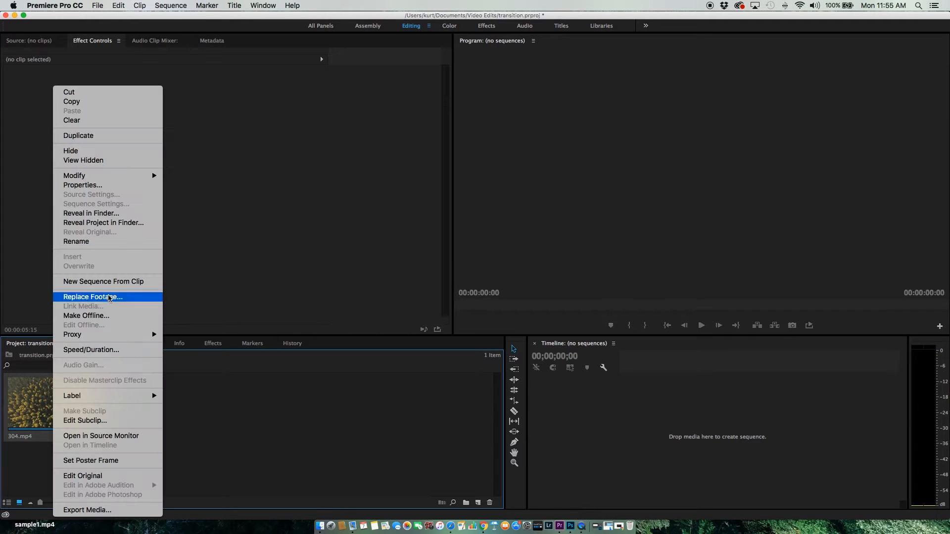
{"action": "left_click", "coordinate": [103, 281]}
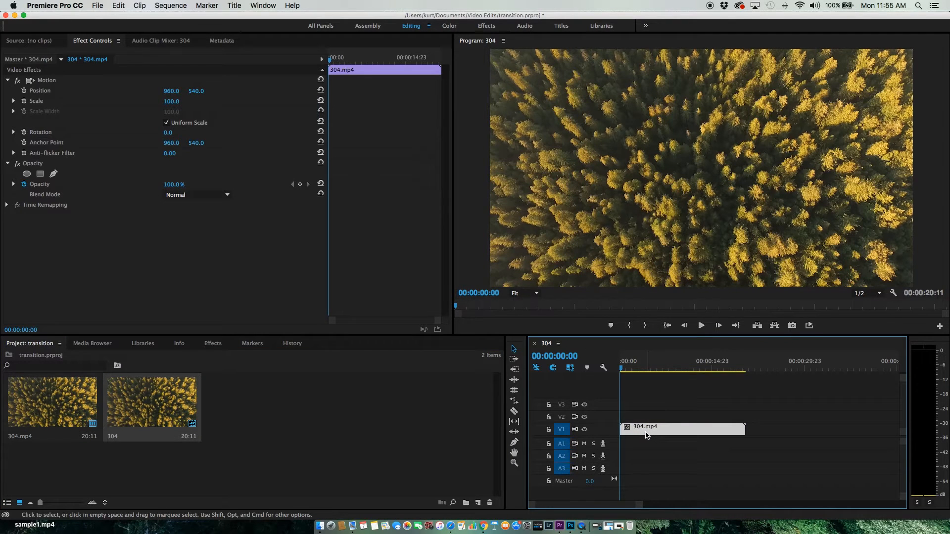
{"action": "mouse_move", "coordinate": [651, 434]}
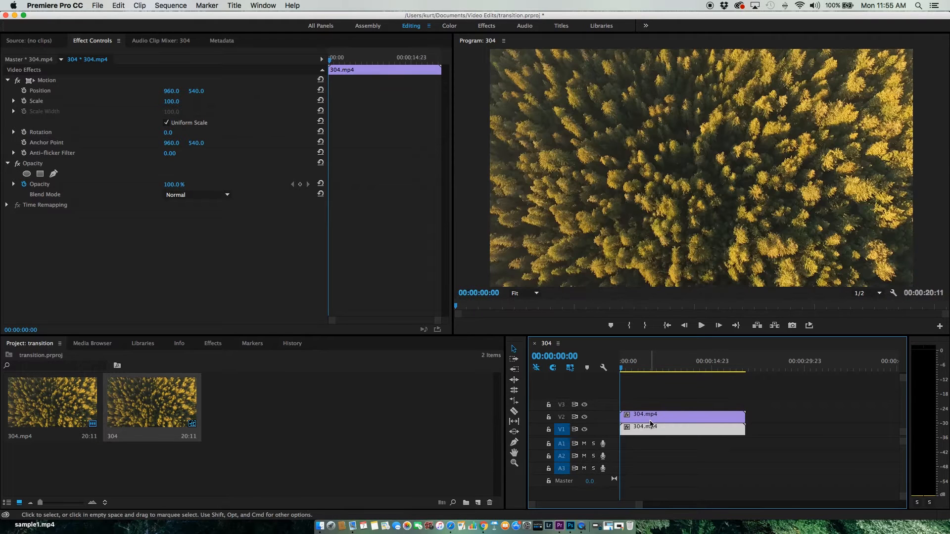
{"action": "mouse_move", "coordinate": [668, 407]}
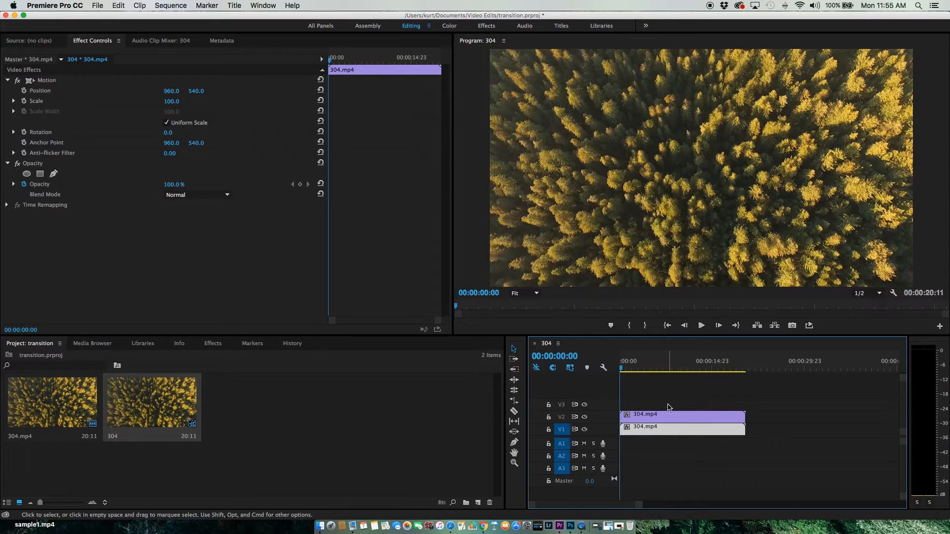
{"action": "mouse_move", "coordinate": [653, 386]}
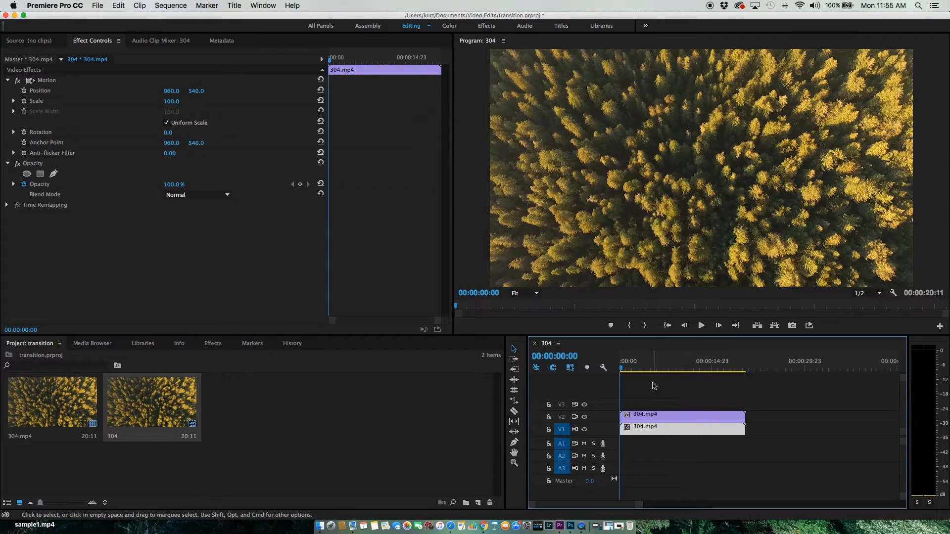
{"action": "left_click", "coordinate": [681, 427]}
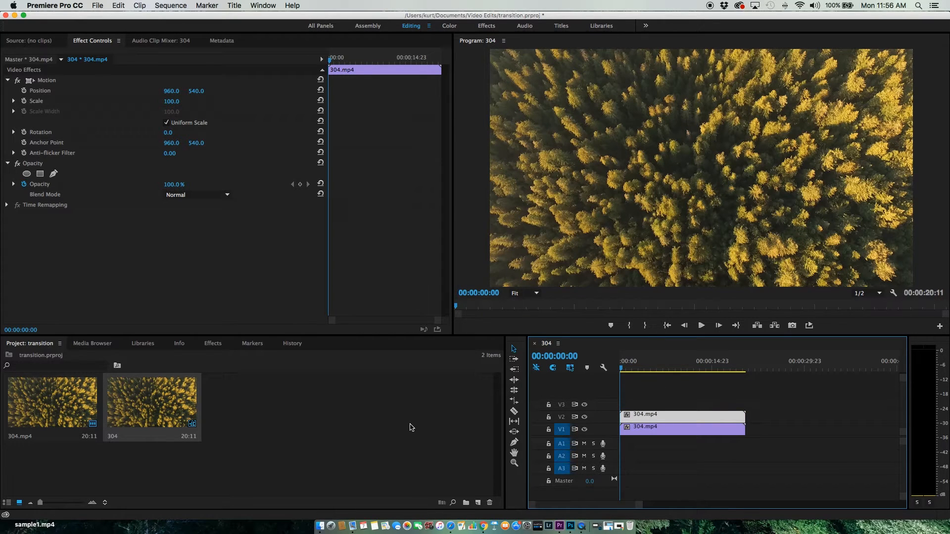
Search the Effects panel for 'insta' to list the Instagram Filters presets
{"action": "left_click", "coordinate": [213, 342]}
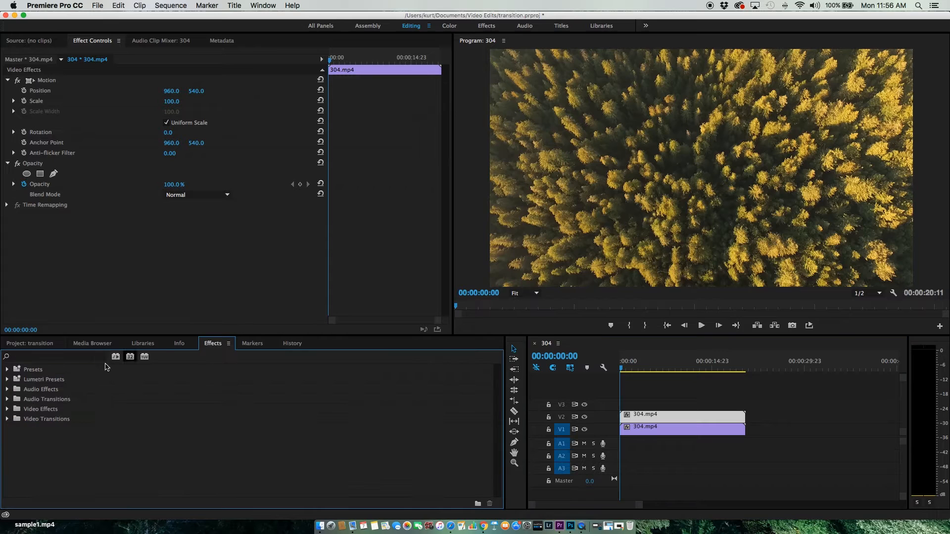
{"action": "type", "text": "insta"}
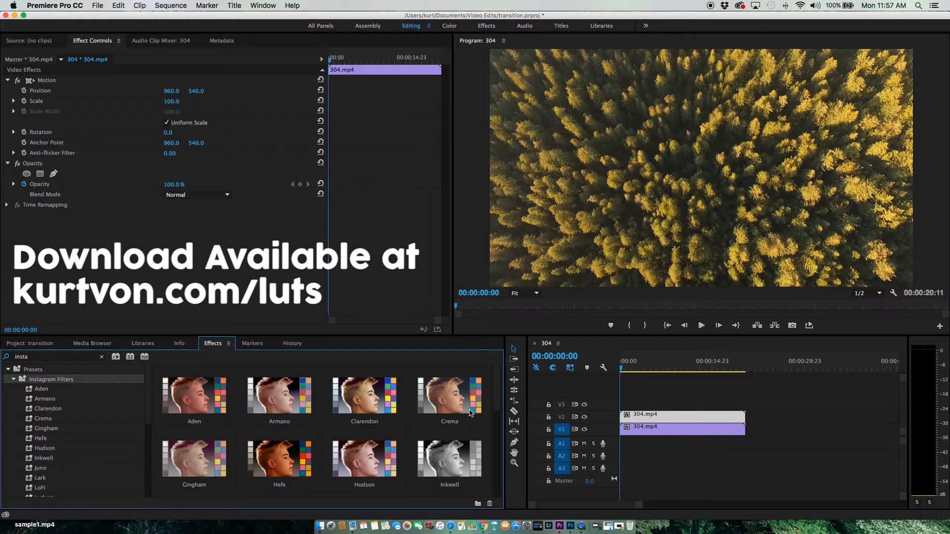
{"action": "mouse_move", "coordinate": [491, 398]}
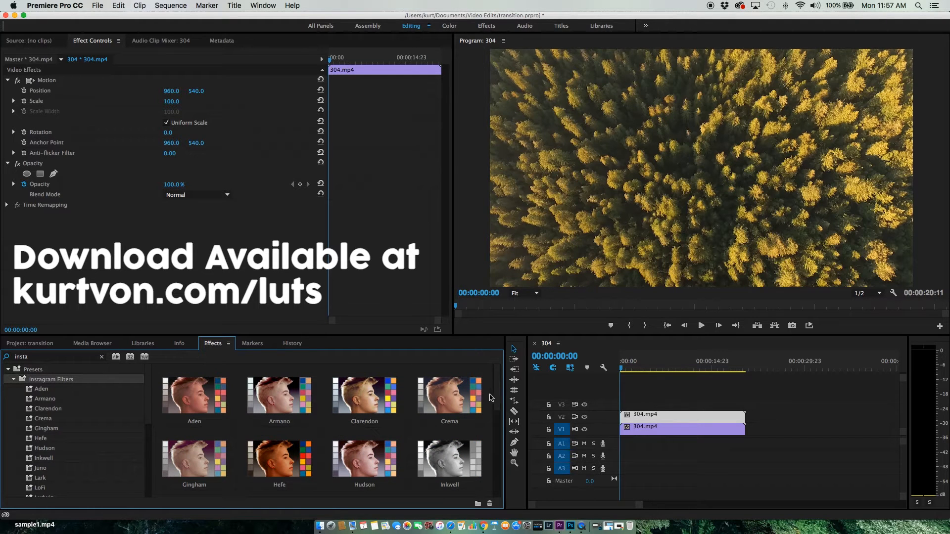
{"action": "mouse_move", "coordinate": [472, 402]}
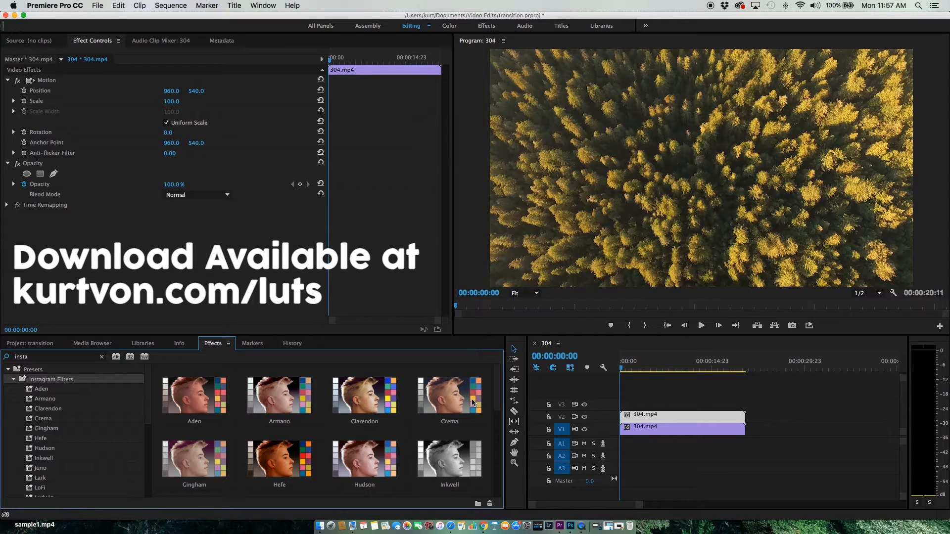
{"action": "mouse_move", "coordinate": [613, 408]}
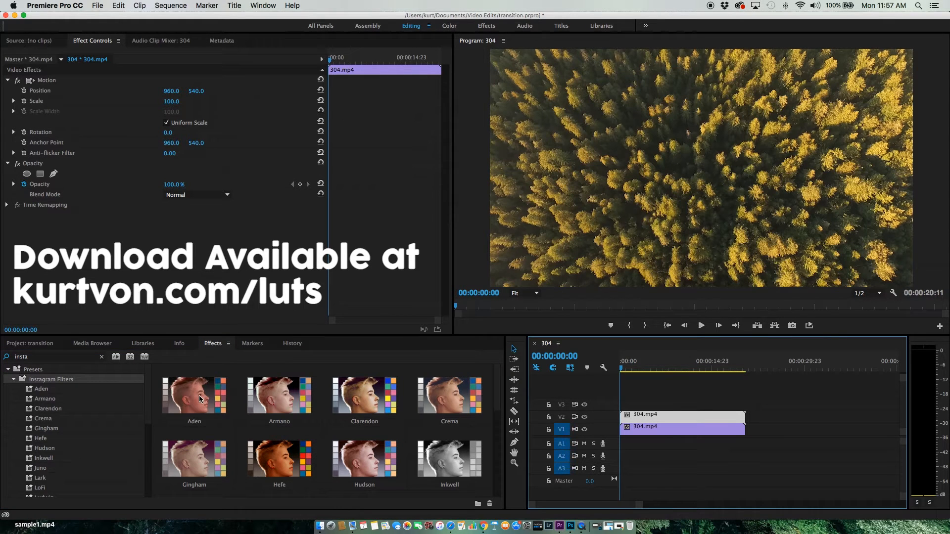
{"action": "mouse_move", "coordinate": [194, 401]}
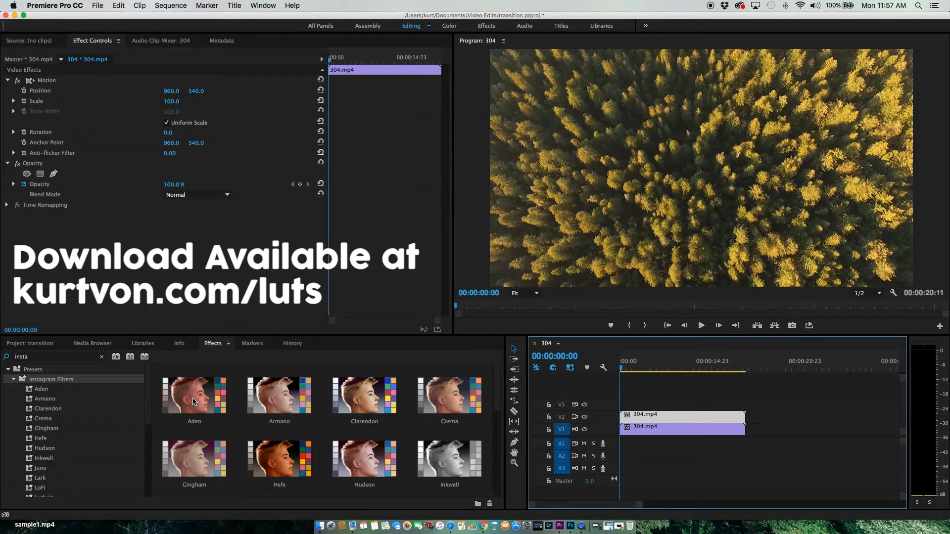
Try Aden, Armano, Clarendon, Crema and Perpetua filters, finally applying Slumber
{"action": "double_click", "coordinate": [194, 394]}
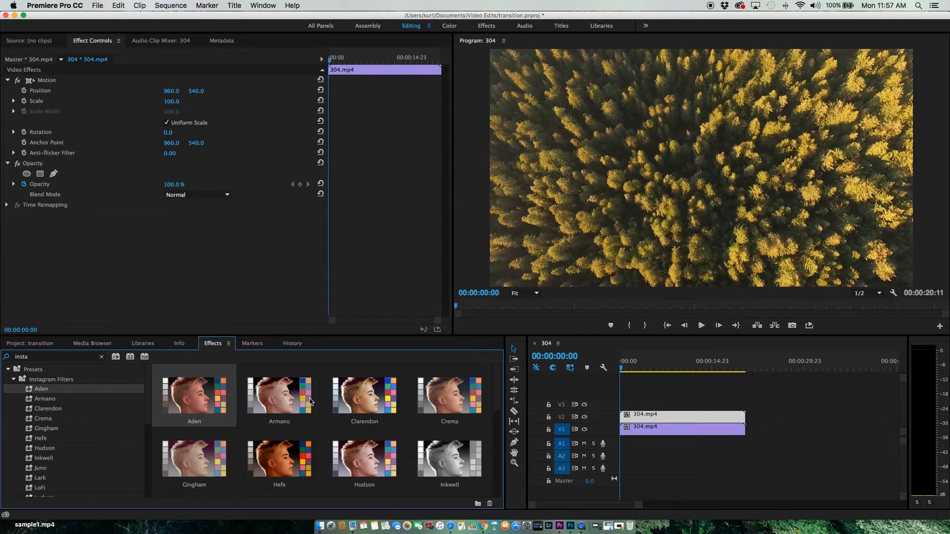
{"action": "left_click", "coordinate": [279, 396]}
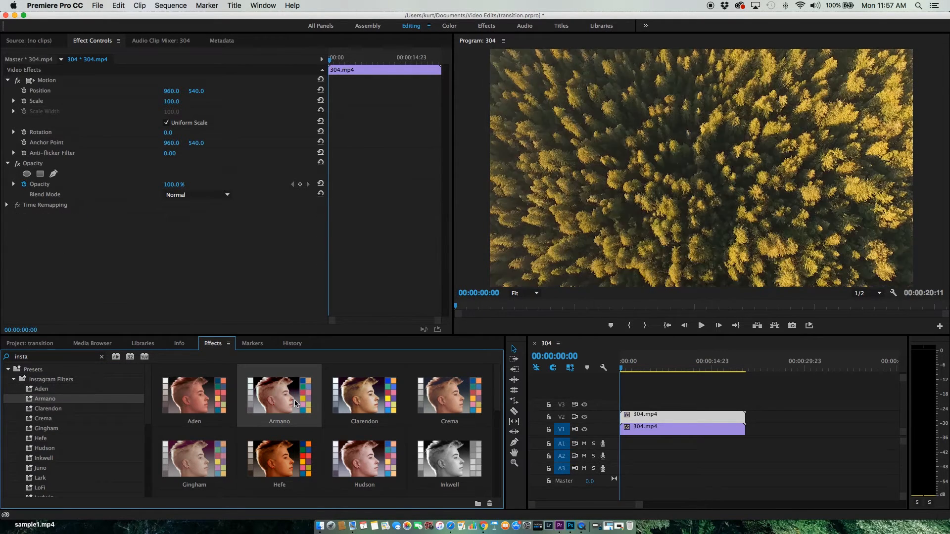
{"action": "double_click", "coordinate": [365, 394]}
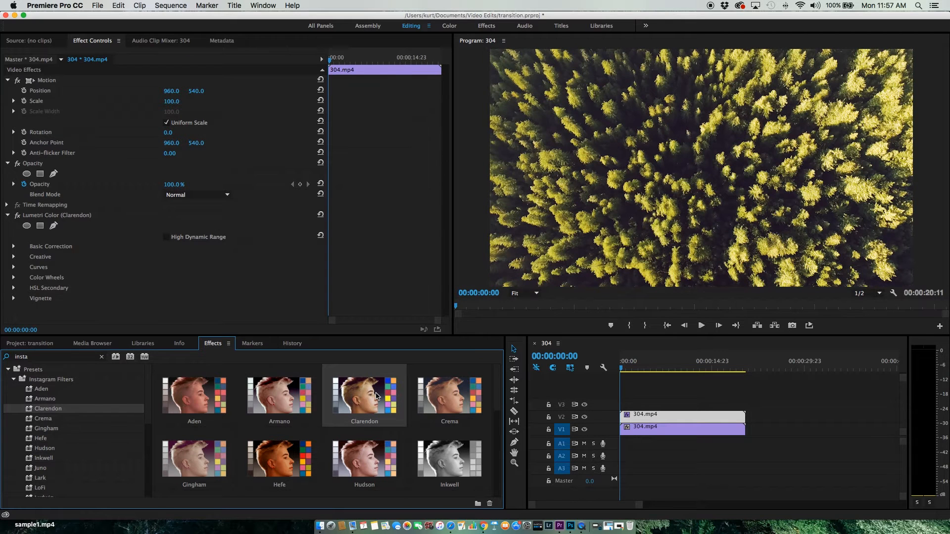
{"action": "double_click", "coordinate": [448, 394]}
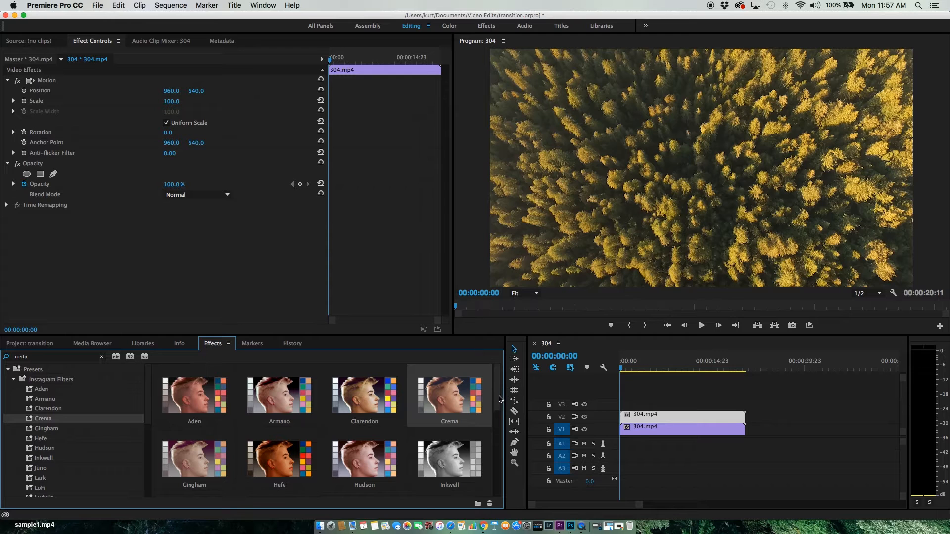
{"action": "double_click", "coordinate": [449, 445]}
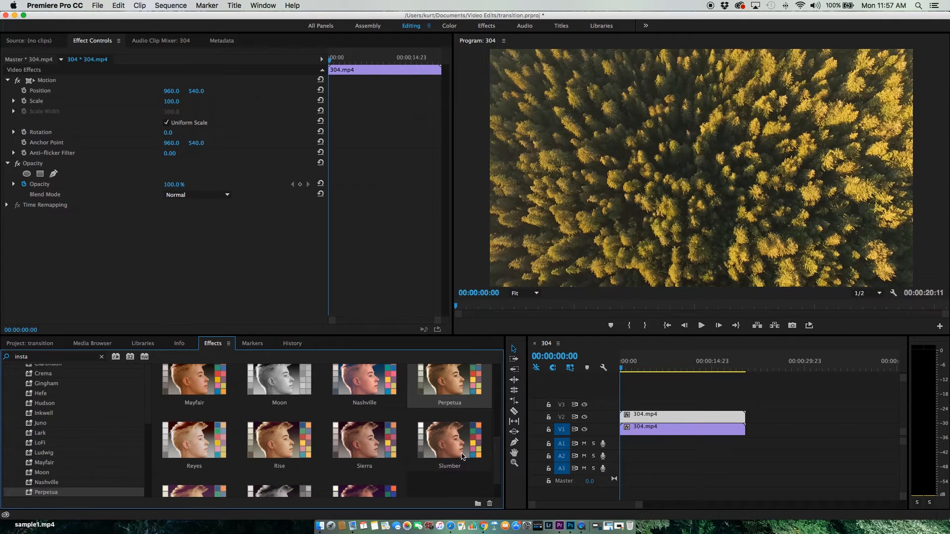
{"action": "double_click", "coordinate": [449, 439]}
{"action": "type", "text": "cro"}
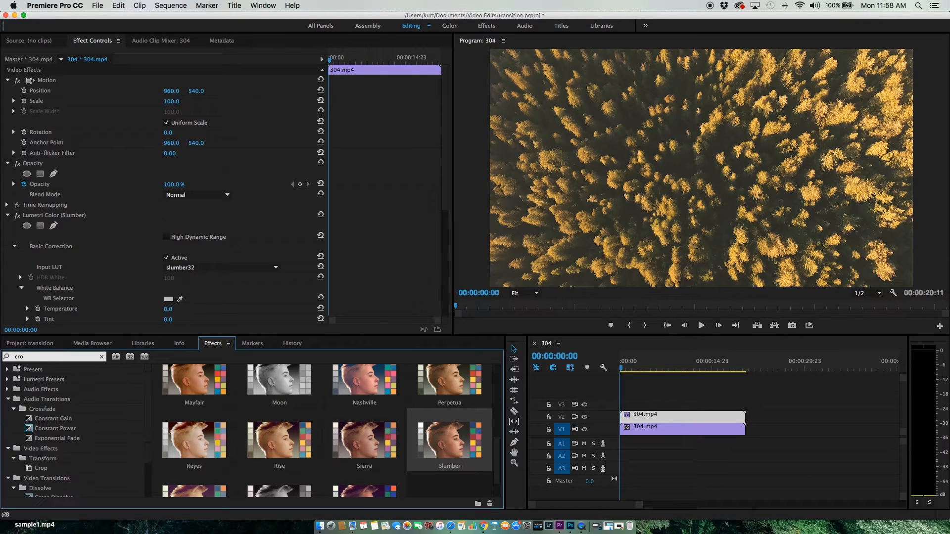
Search effects for 'crop' and apply Crop to the 304.mp4 clip on V2
{"action": "type", "text": "p"}
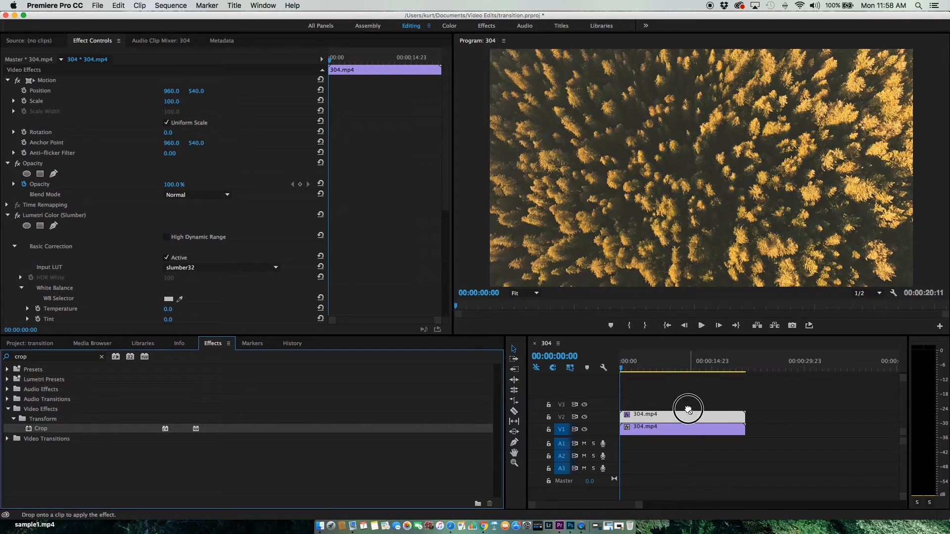
{"action": "mouse_move", "coordinate": [463, 272]}
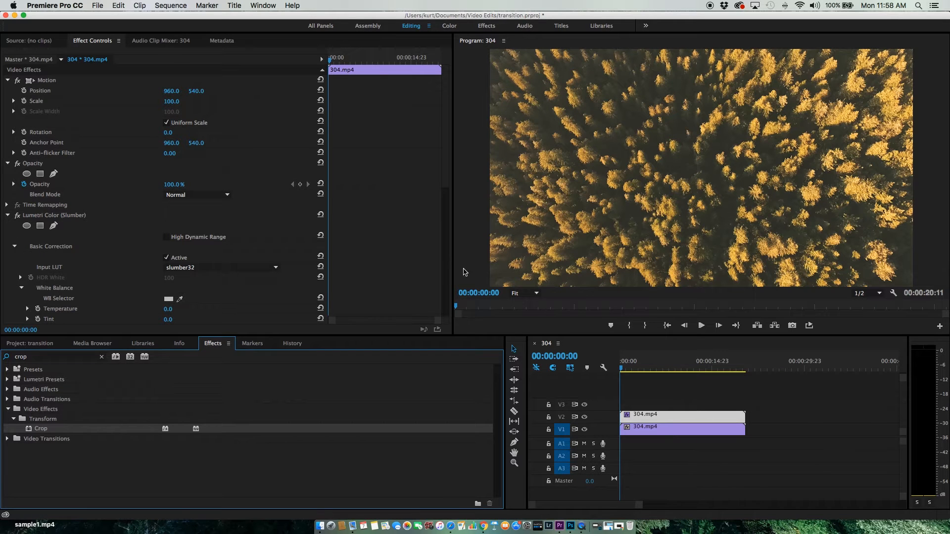
{"action": "scroll", "scroll_direction": "down", "scroll_amount": 3}
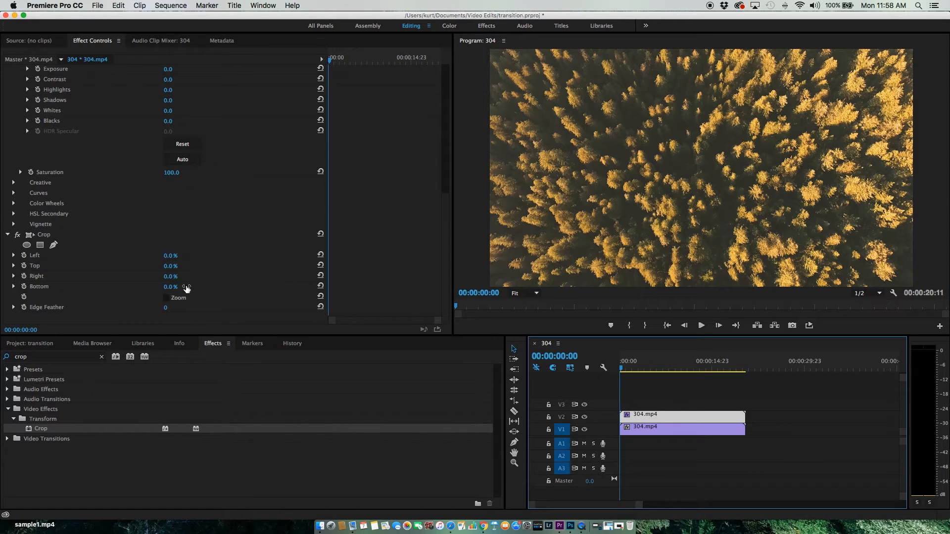
{"action": "mouse_move", "coordinate": [200, 255]}
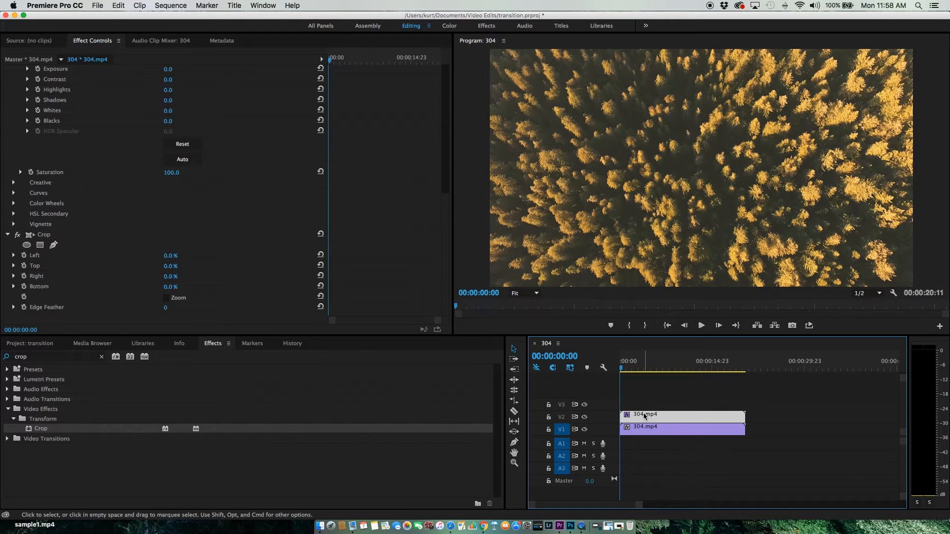
{"action": "mouse_move", "coordinate": [71, 256]}
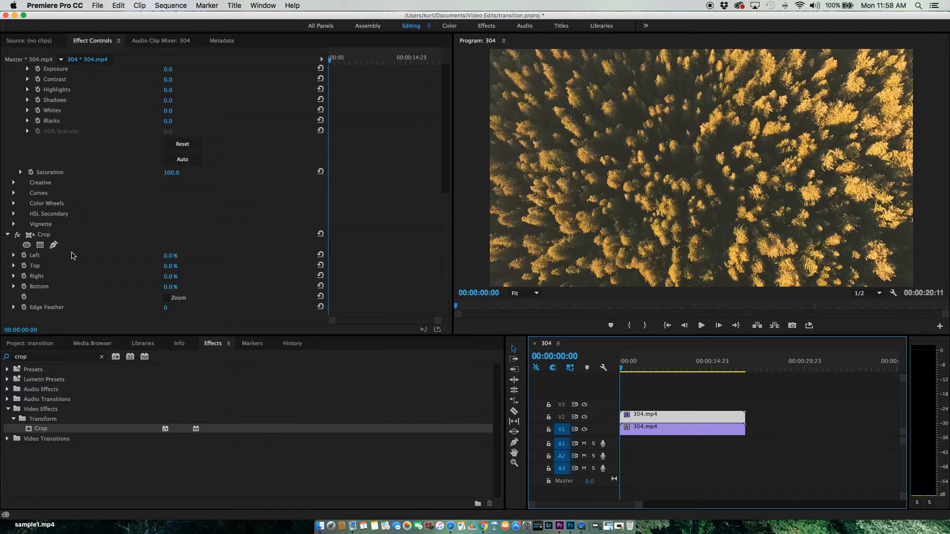
Set Crop Right to 100% and enable its stopwatch for a starting keyframe
{"action": "left_click", "coordinate": [14, 255]}
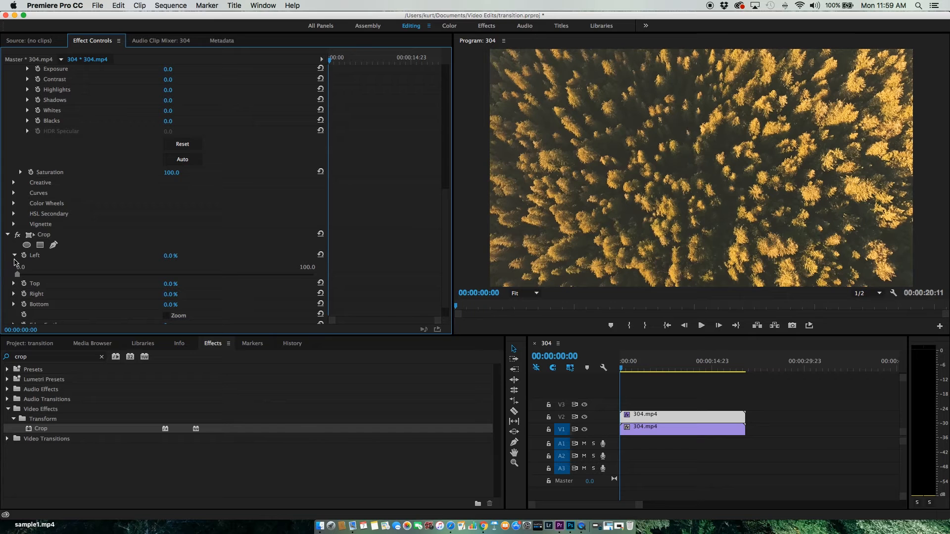
{"action": "left_click", "coordinate": [13, 255]}
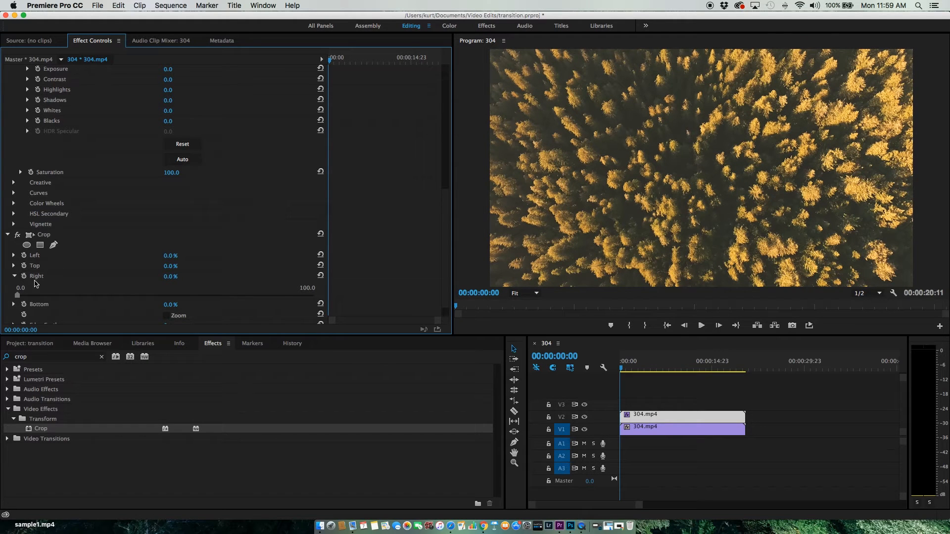
{"action": "mouse_move", "coordinate": [48, 286]}
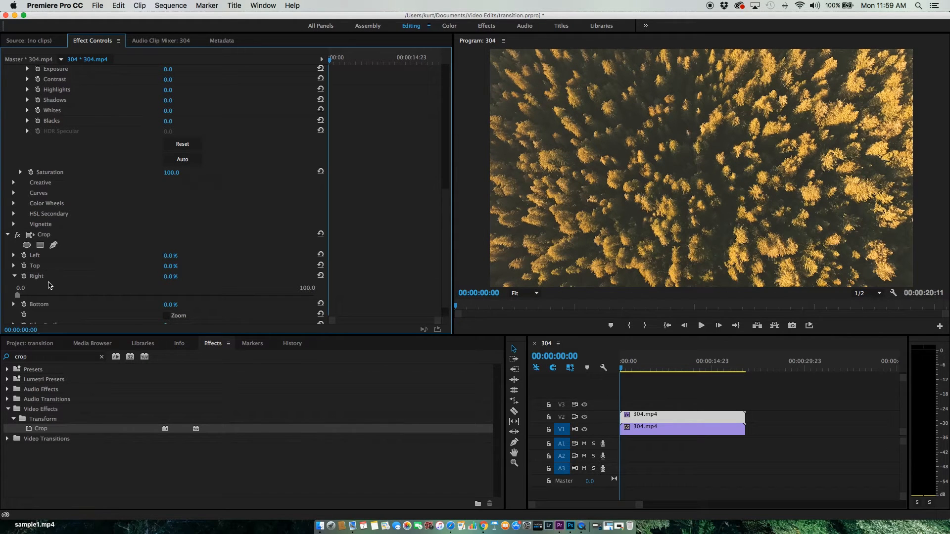
{"action": "mouse_move", "coordinate": [621, 382]}
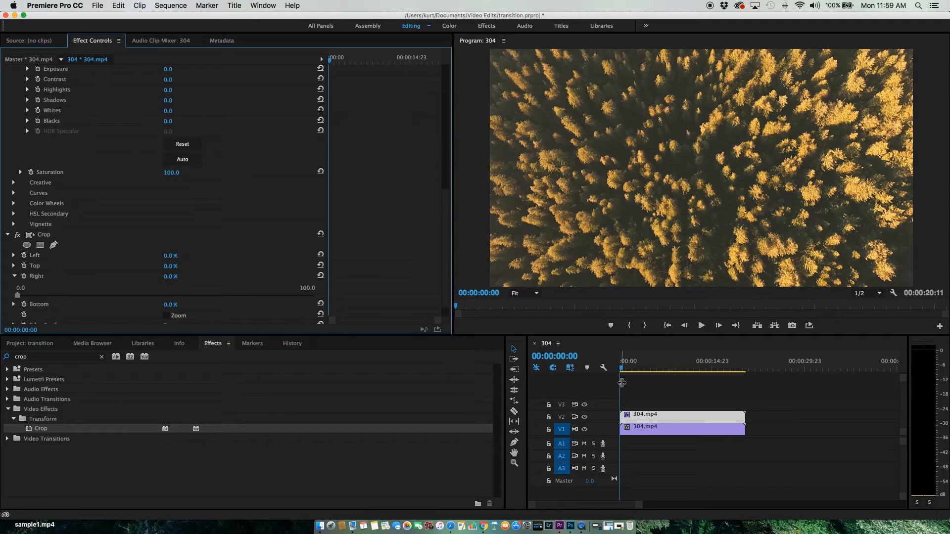
{"action": "mouse_move", "coordinate": [592, 421]}
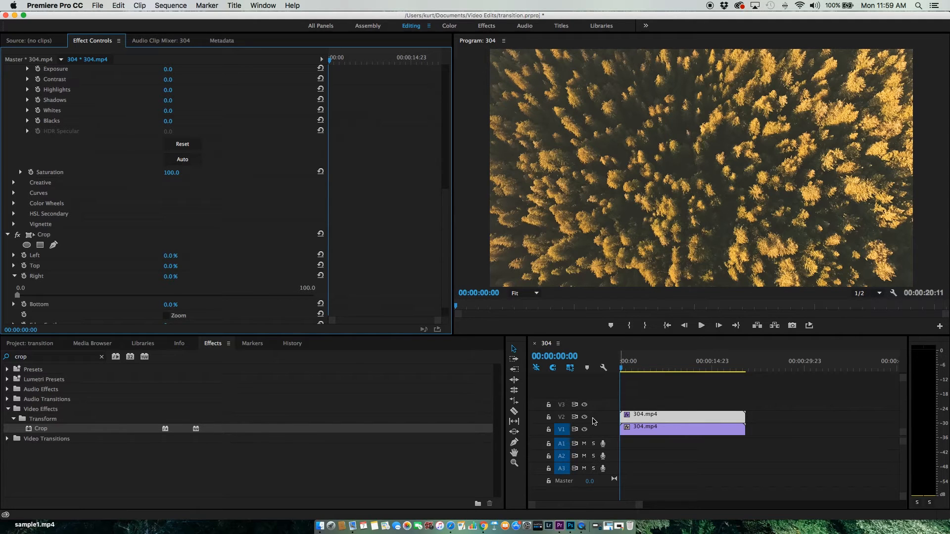
{"action": "left_click", "coordinate": [700, 325]}
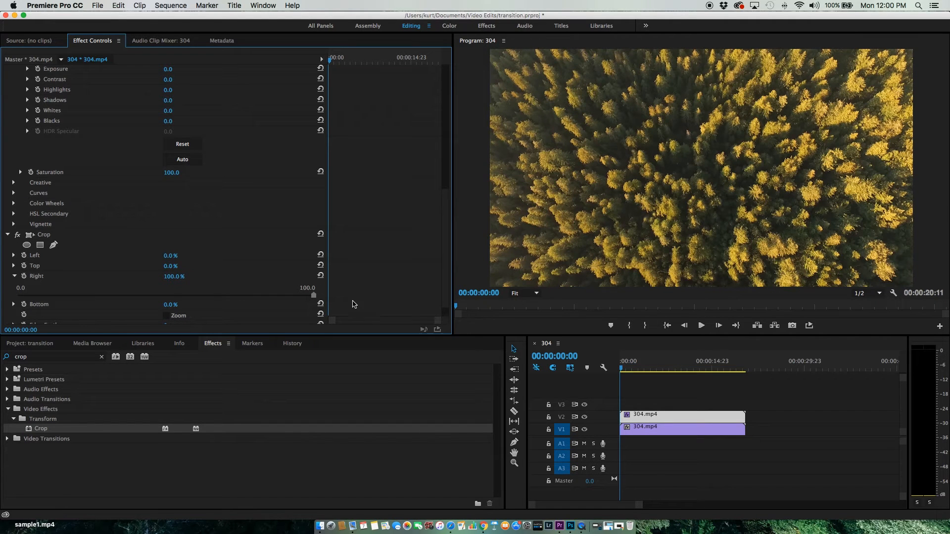
{"action": "mouse_move", "coordinate": [349, 307]}
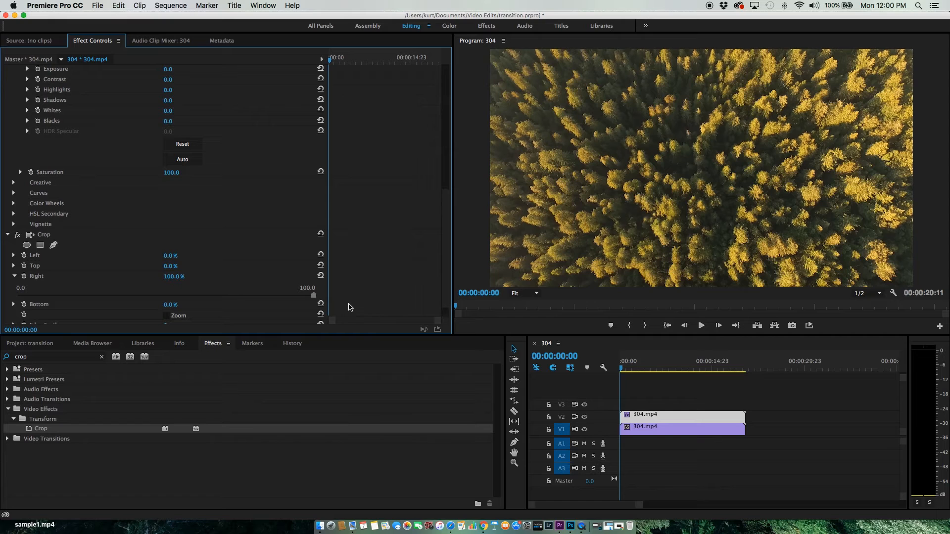
{"action": "mouse_move", "coordinate": [343, 311]}
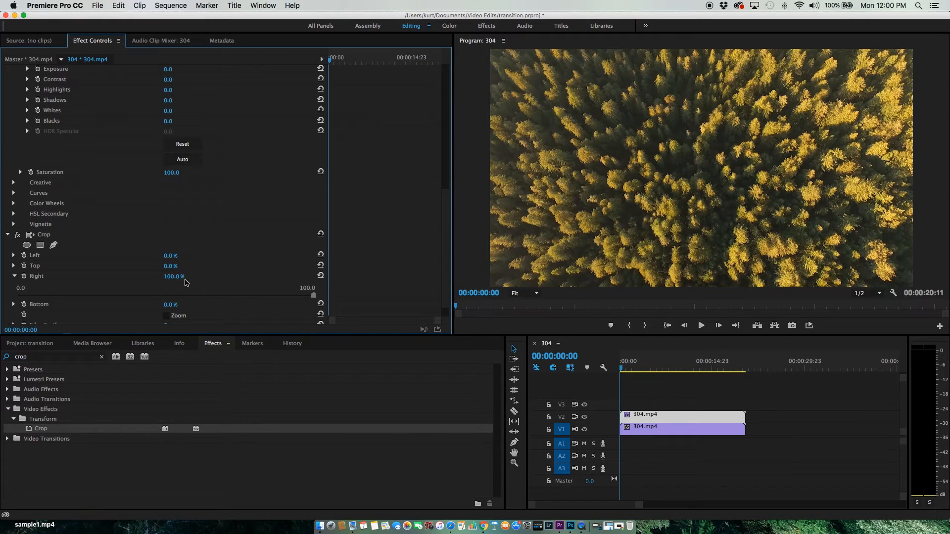
{"action": "mouse_move", "coordinate": [251, 281]}
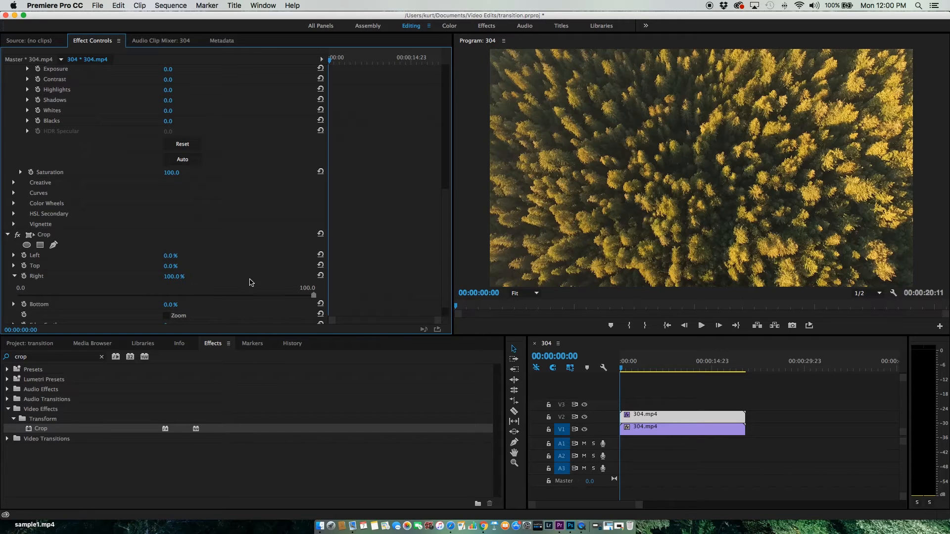
{"action": "mouse_move", "coordinate": [43, 265]}
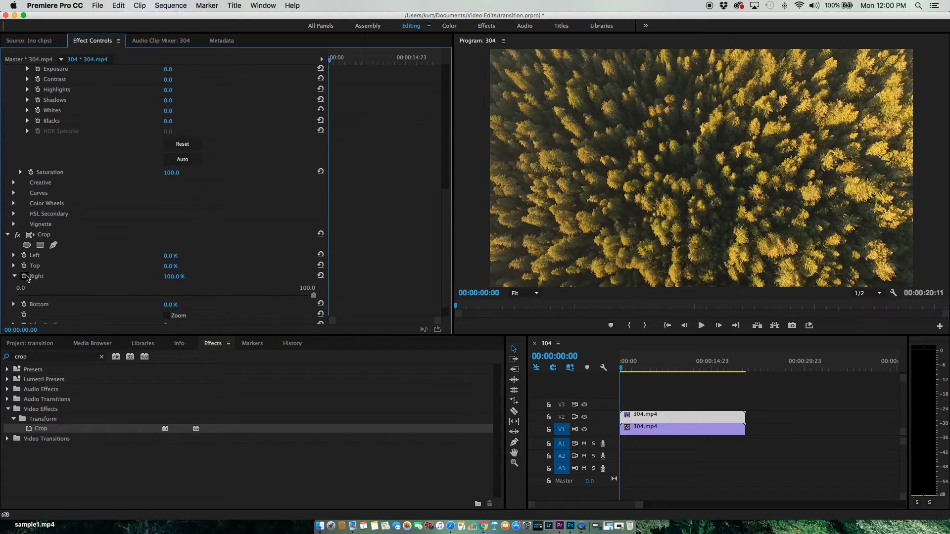
{"action": "mouse_move", "coordinate": [24, 277]}
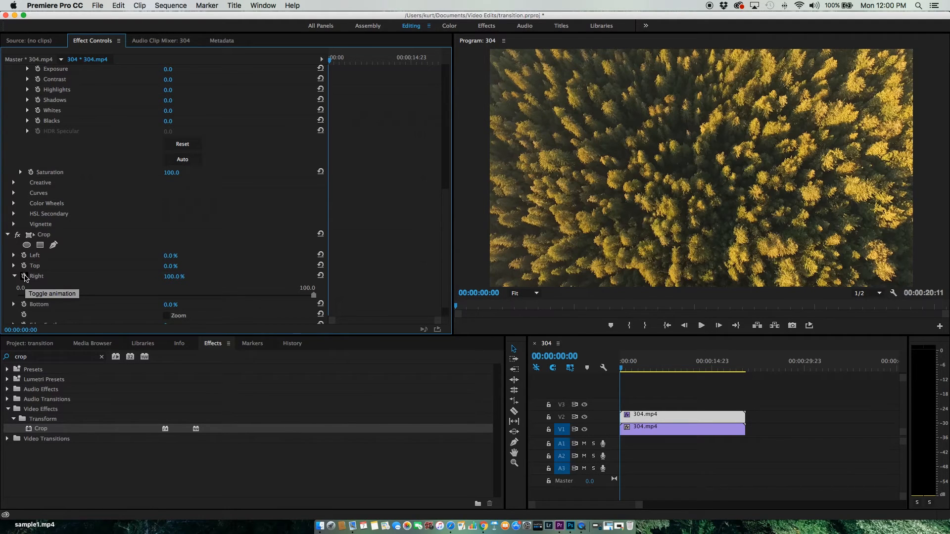
{"action": "left_click", "coordinate": [14, 276]}
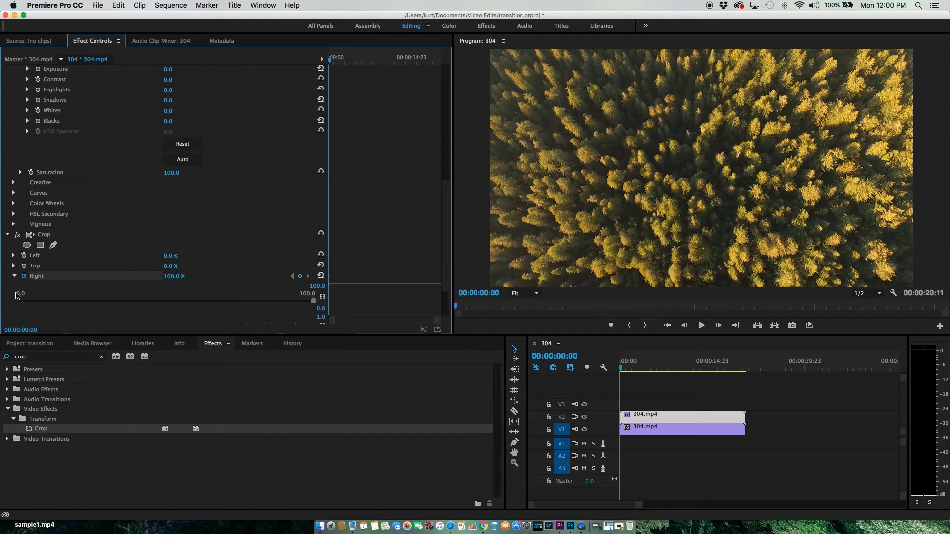
Add a second Crop Right keyframe holding 100% about 3.5 seconds in
{"action": "left_click", "coordinate": [701, 326]}
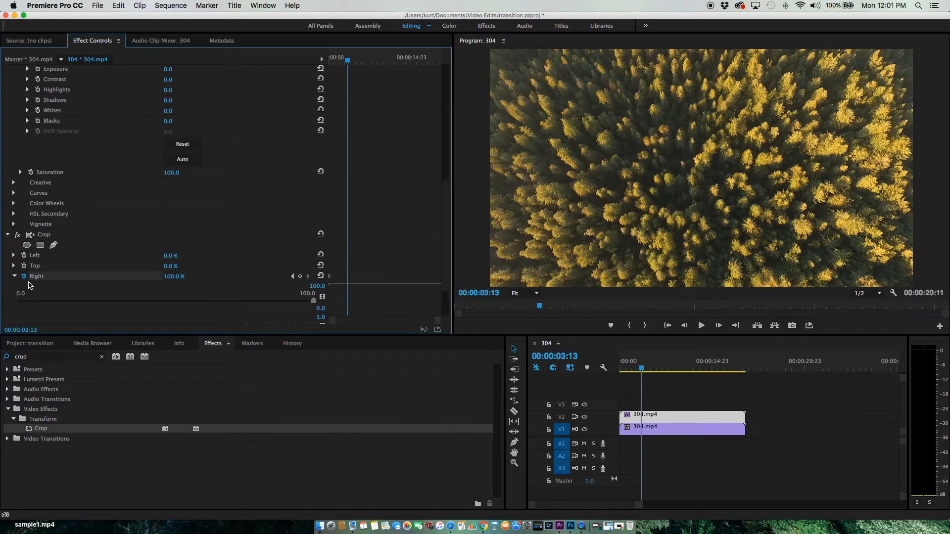
{"action": "mouse_move", "coordinate": [311, 276]}
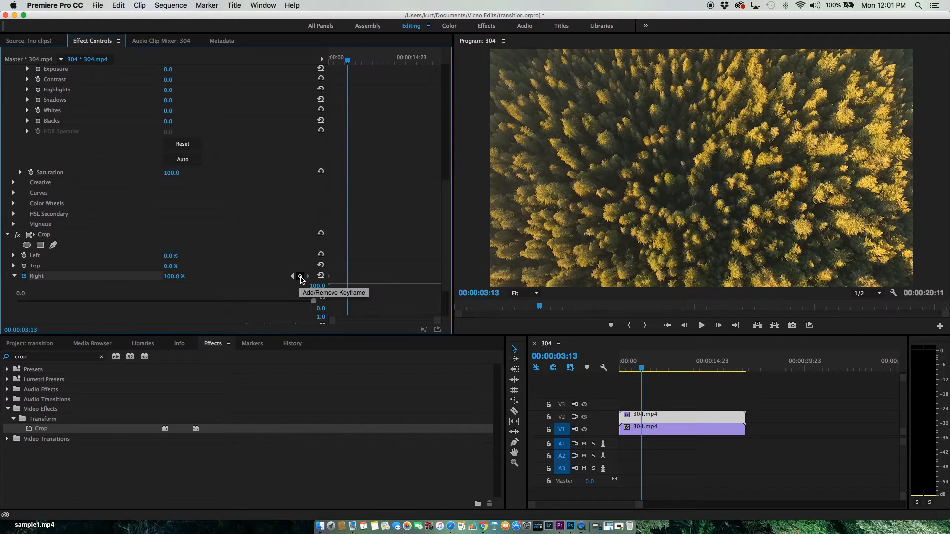
{"action": "left_click", "coordinate": [299, 277]}
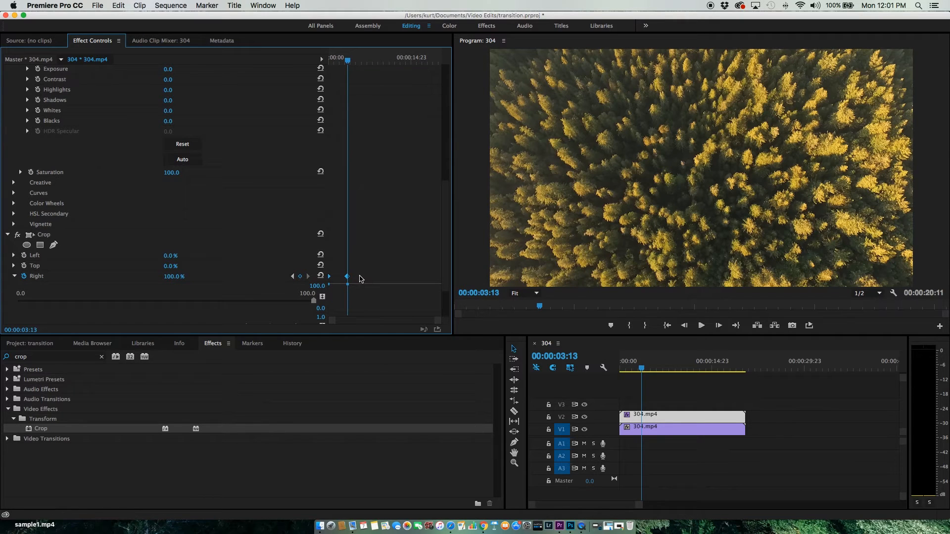
{"action": "mouse_move", "coordinate": [360, 278]}
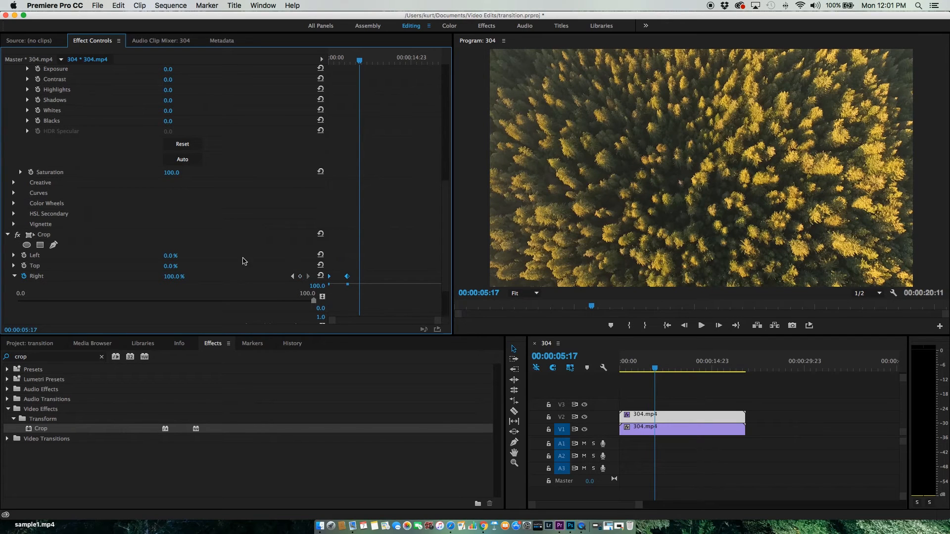
{"action": "mouse_move", "coordinate": [229, 270]}
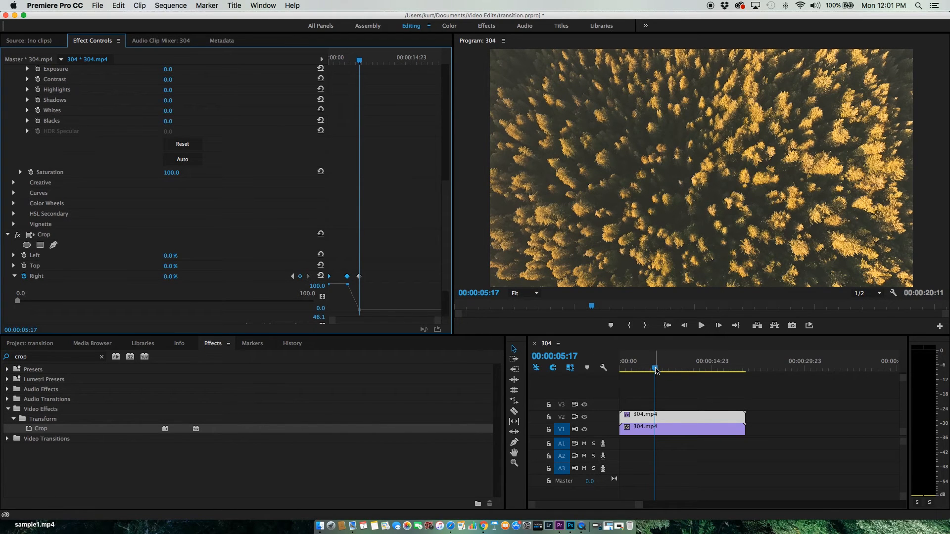
Set a 0% Crop Right keyframe at 00:00:05:17 and return the playhead to the start
{"action": "left_click", "coordinate": [587, 368]}
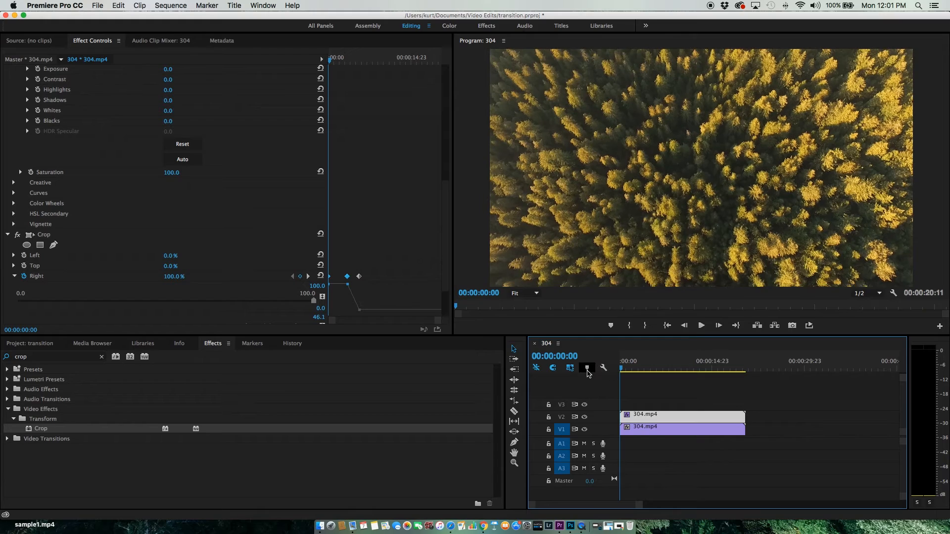
{"action": "left_click", "coordinate": [701, 325]}
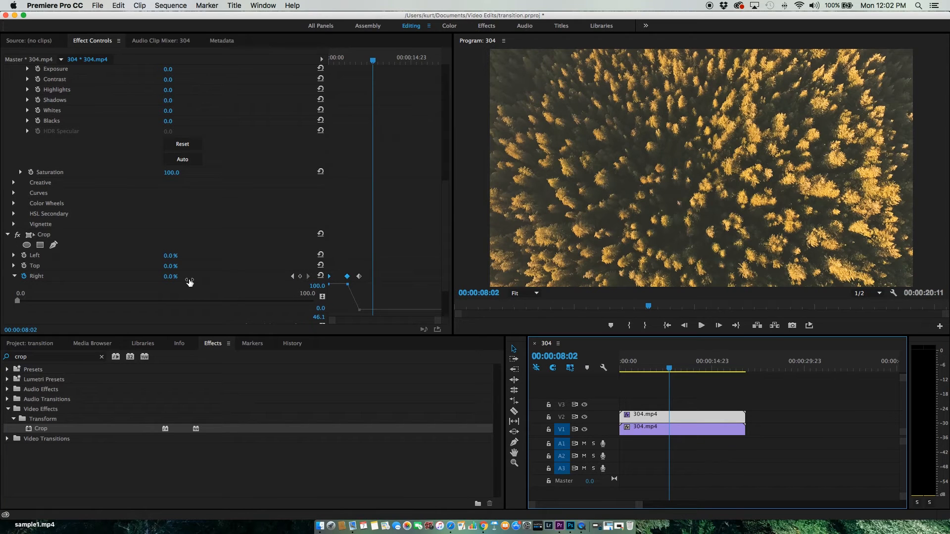
{"action": "mouse_move", "coordinate": [171, 284]}
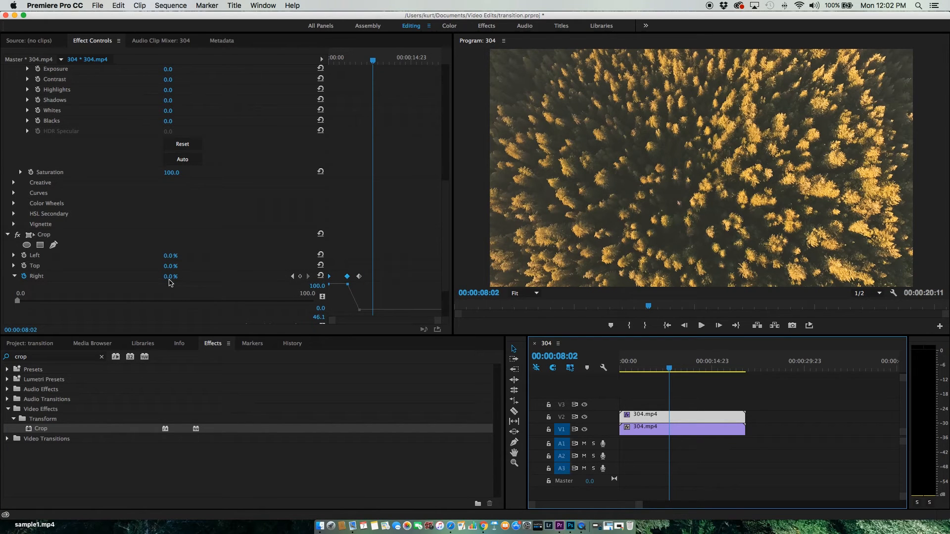
{"action": "mouse_move", "coordinate": [186, 282]}
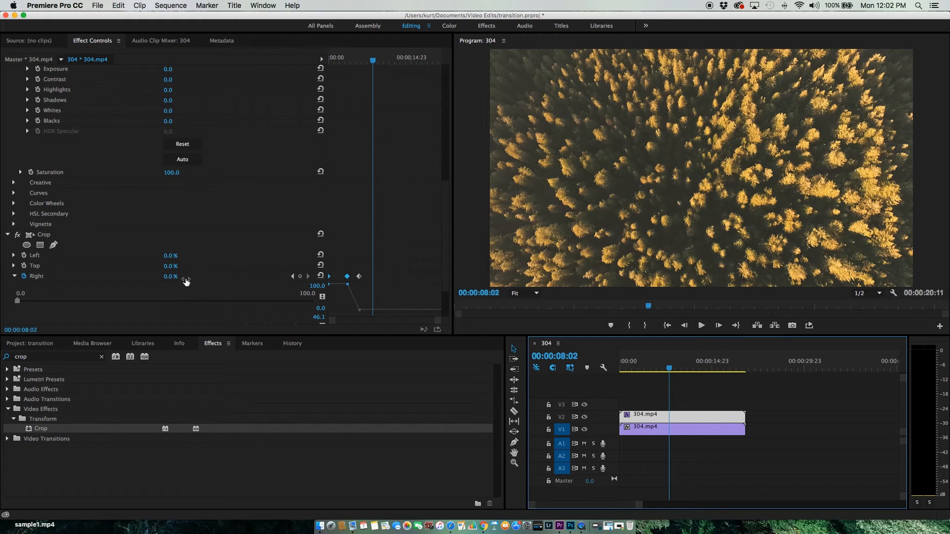
{"action": "mouse_move", "coordinate": [387, 281]}
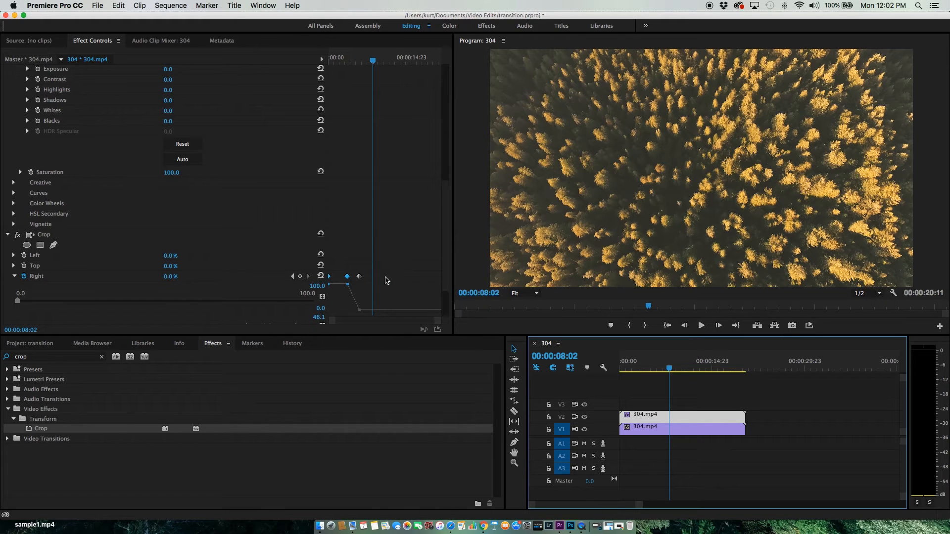
{"action": "mouse_move", "coordinate": [698, 211]}
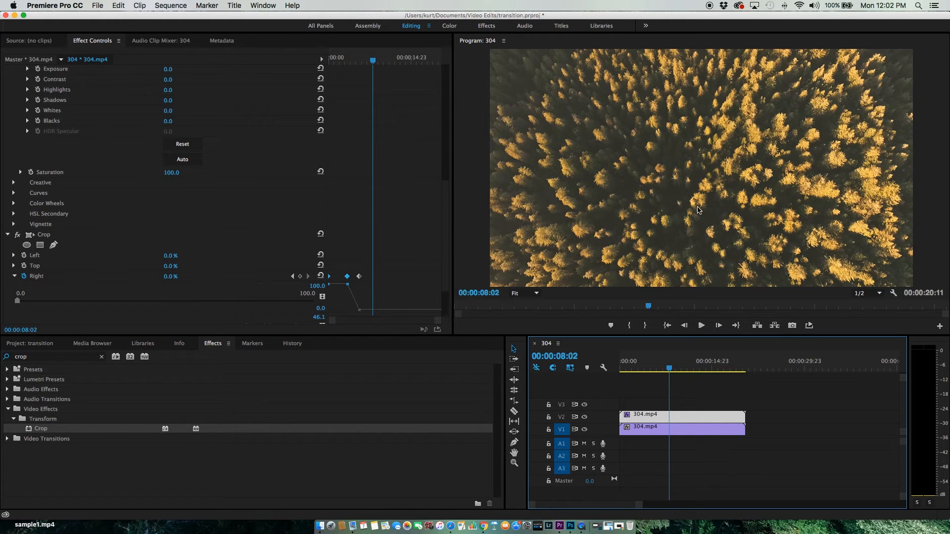
{"action": "mouse_move", "coordinate": [472, 208]}
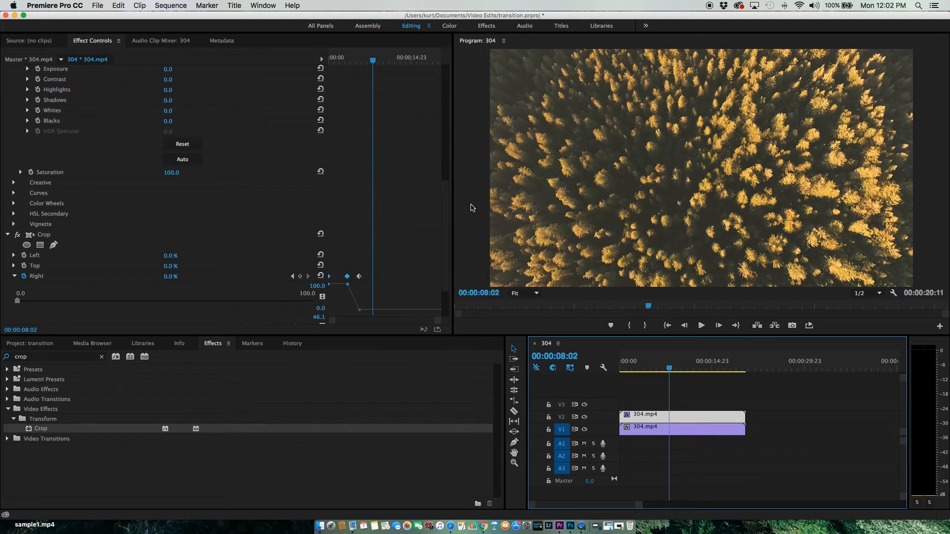
{"action": "mouse_move", "coordinate": [320, 276]}
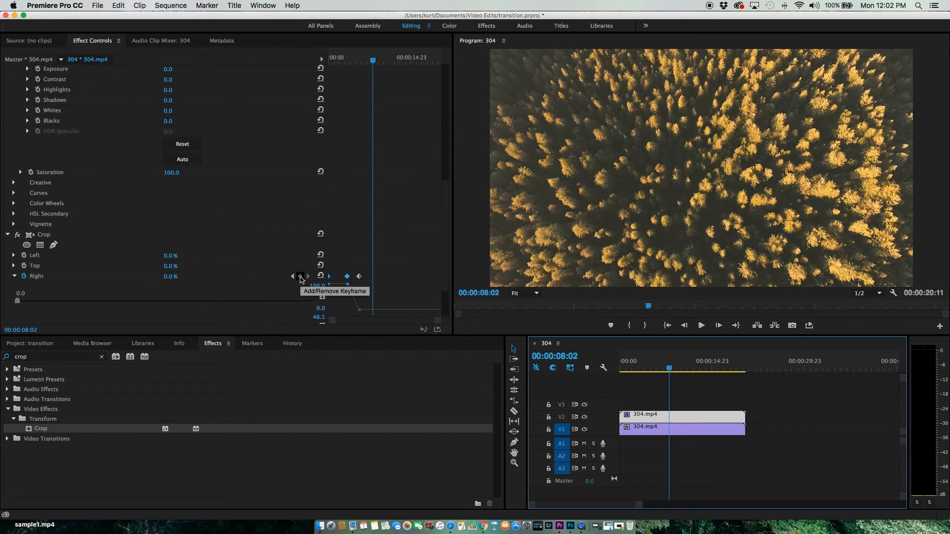
Add a Crop Right keyframe holding 0% at 00:00:08:02
{"action": "left_click", "coordinate": [320, 277]}
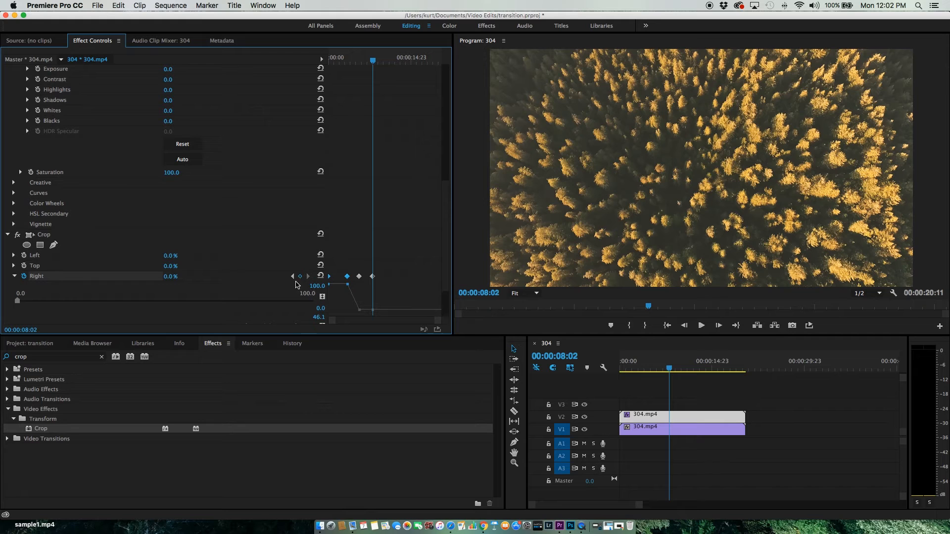
{"action": "mouse_move", "coordinate": [330, 280]}
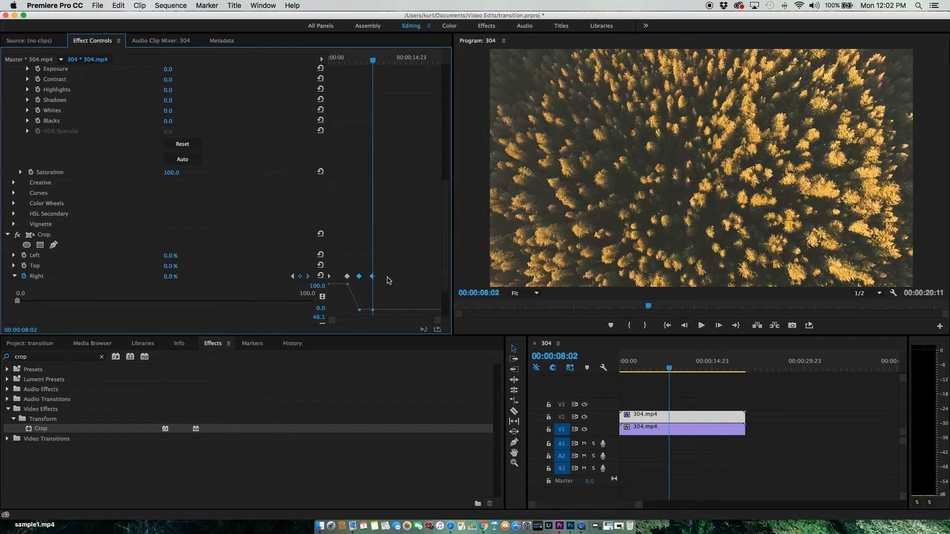
{"action": "mouse_move", "coordinate": [405, 282]}
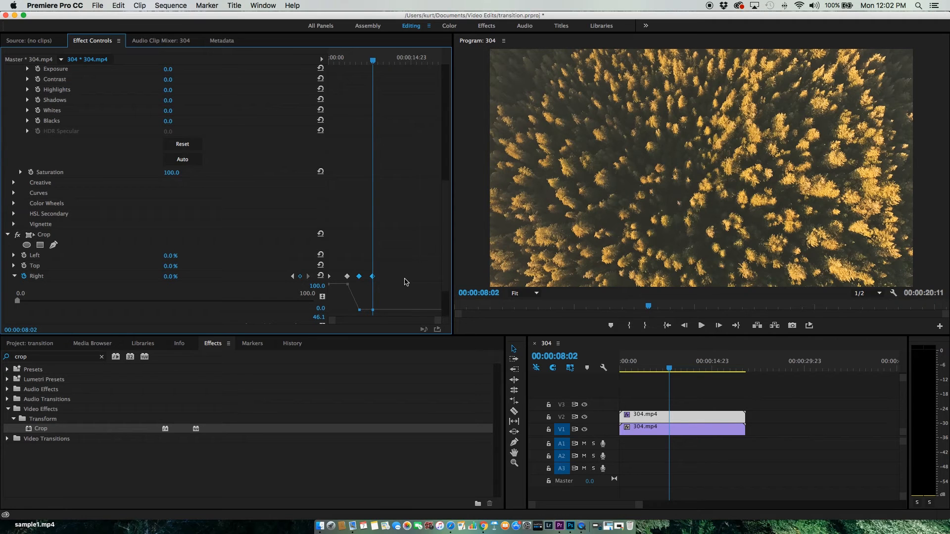
{"action": "mouse_move", "coordinate": [674, 369]}
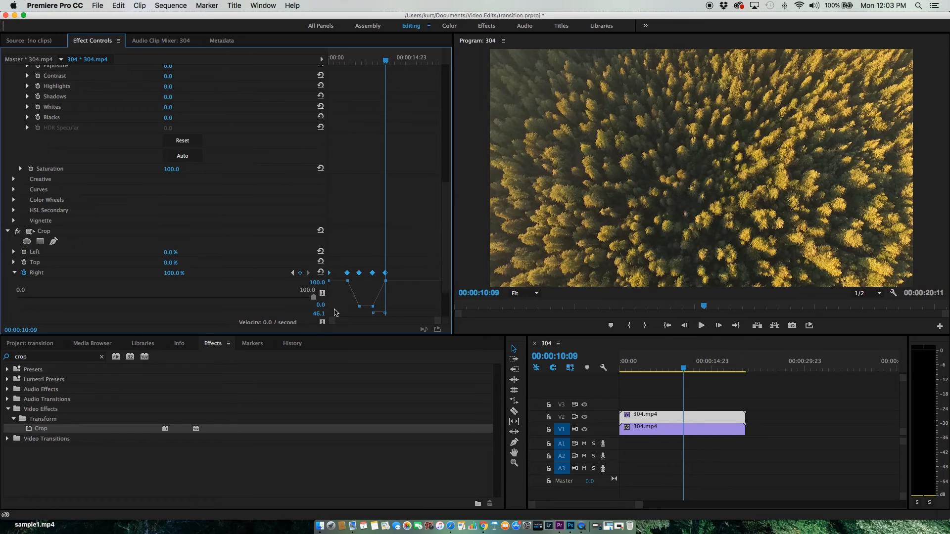
{"action": "mouse_move", "coordinate": [399, 296]}
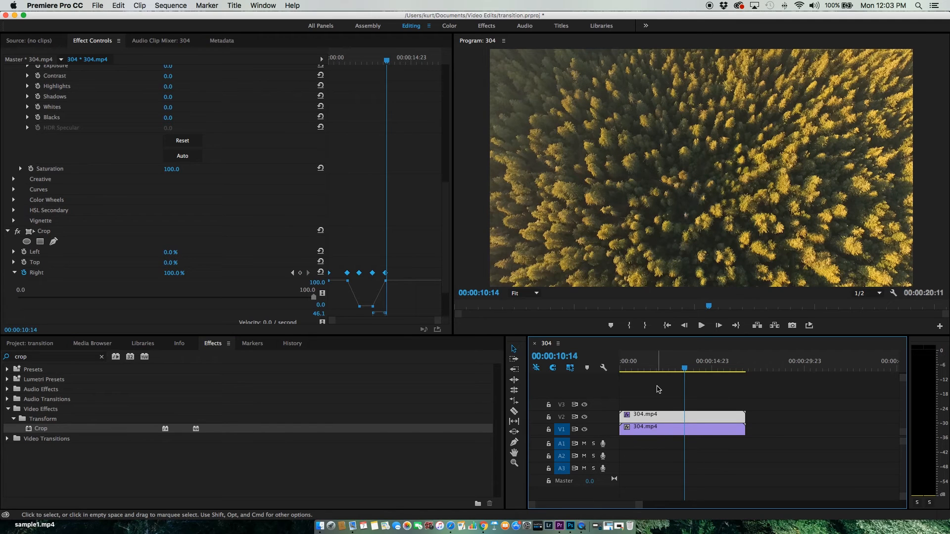
Keyframe Crop Right at 100% at 00:00:14:09 and 0% at 00:00:16:14, then preview the wipe
{"action": "left_click", "coordinate": [700, 325]}
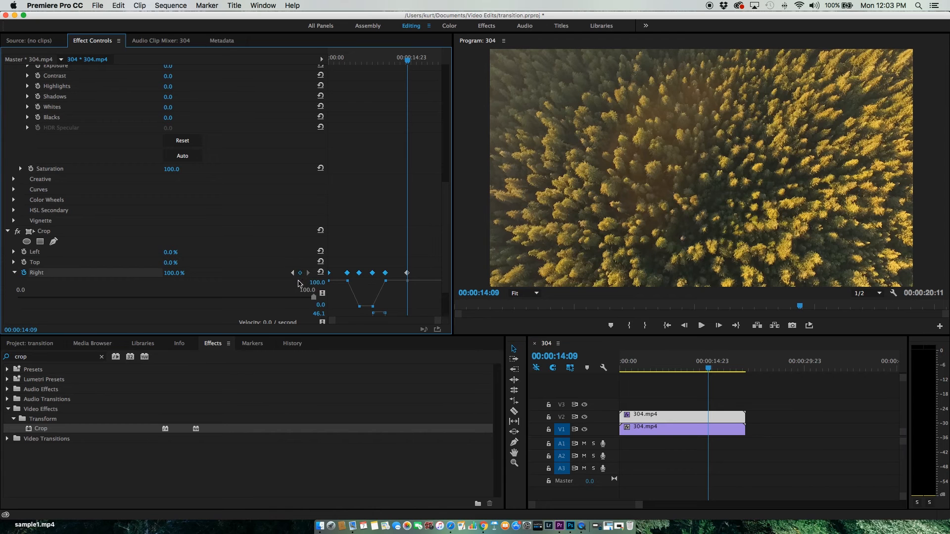
{"action": "mouse_move", "coordinate": [286, 309]}
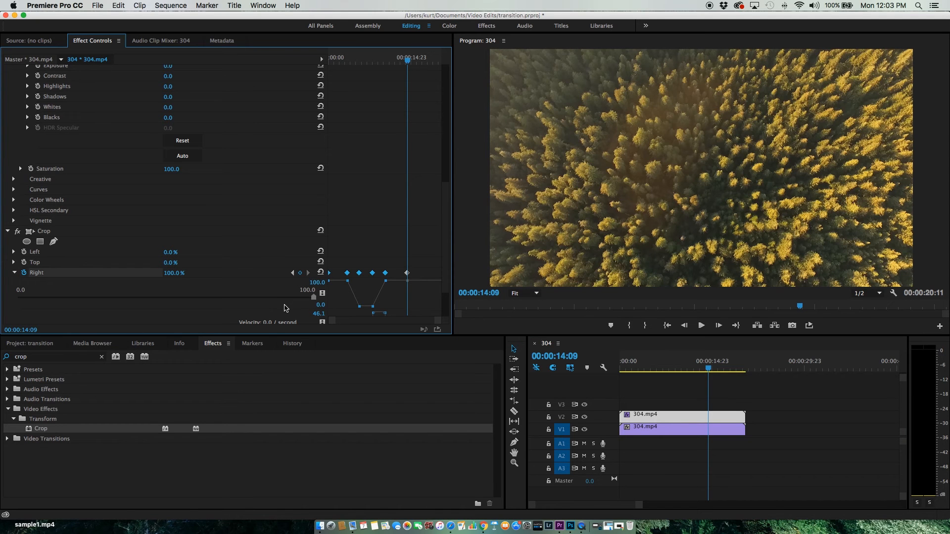
{"action": "left_click", "coordinate": [701, 326]}
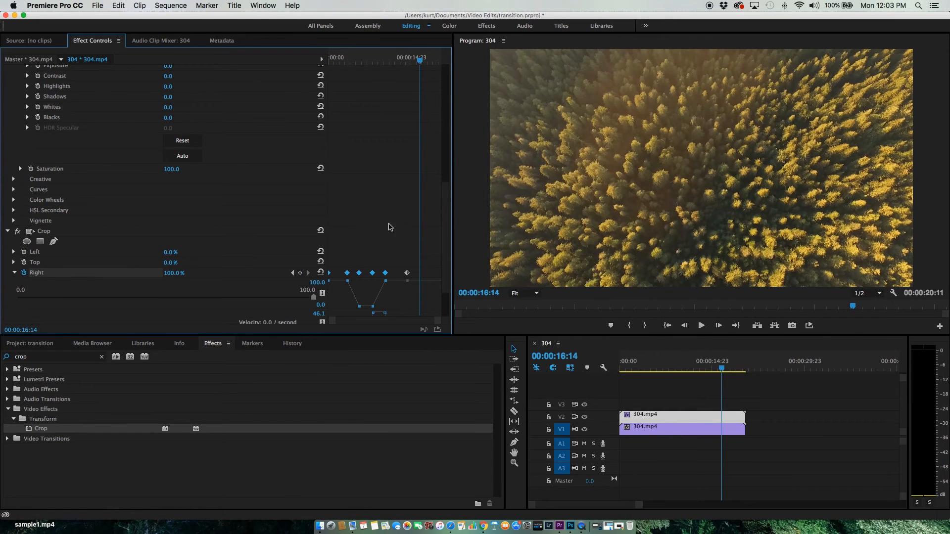
{"action": "mouse_move", "coordinate": [211, 277]}
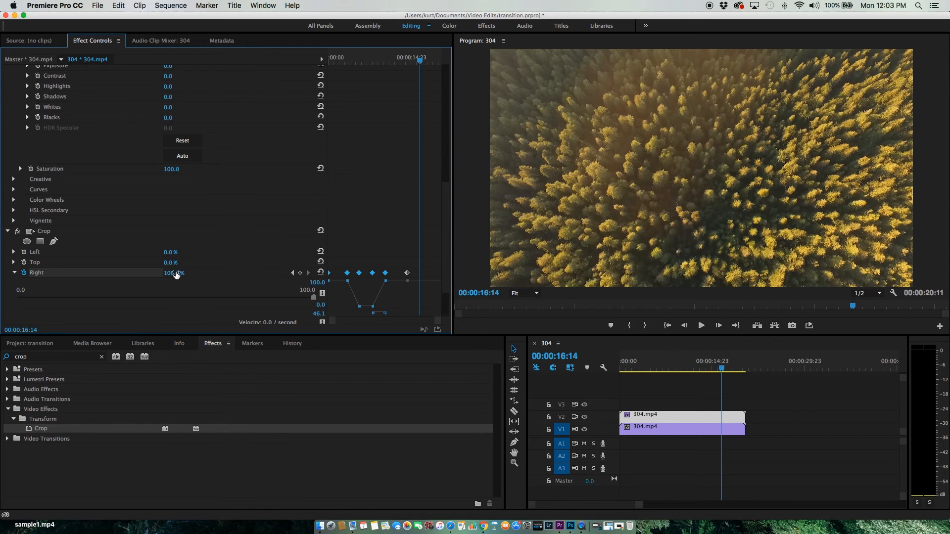
{"action": "double_click", "coordinate": [174, 273]}
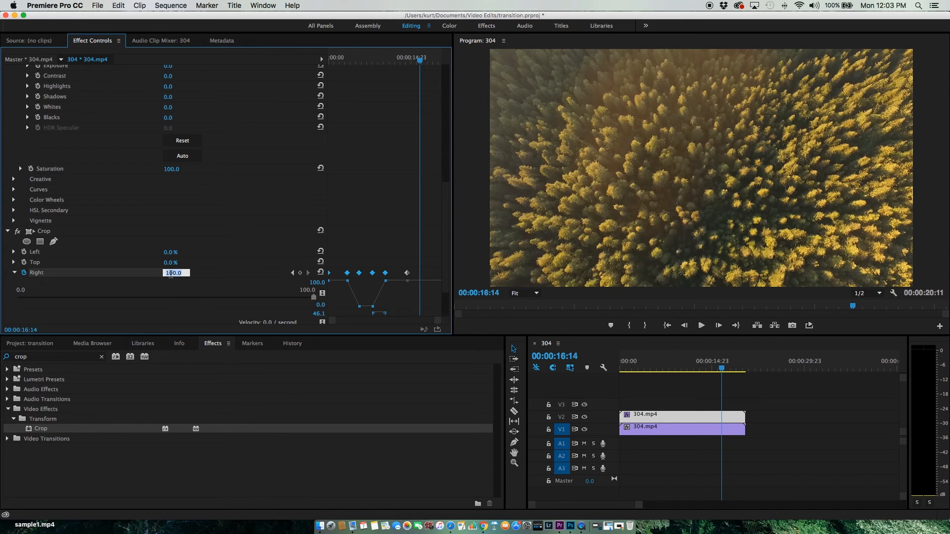
{"action": "type", "text": "0"}
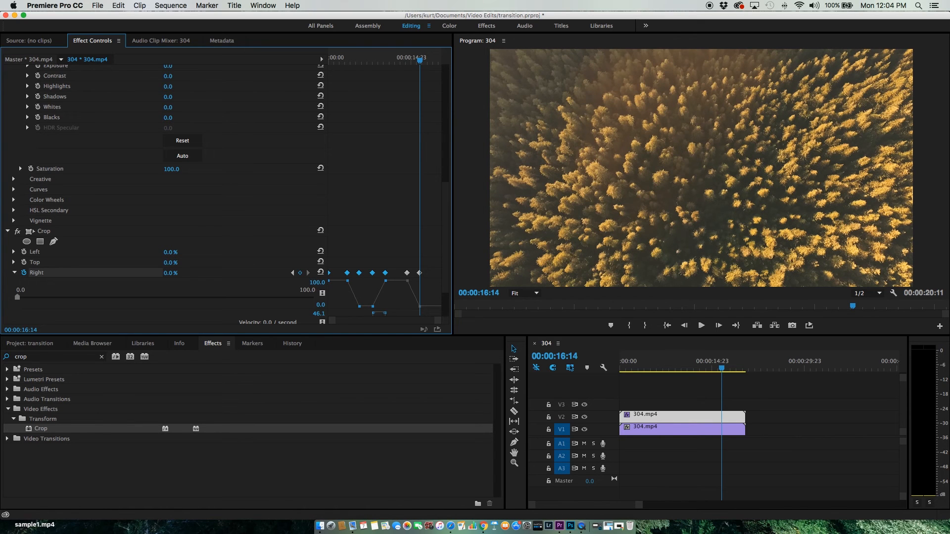
{"action": "mouse_move", "coordinate": [412, 297]}
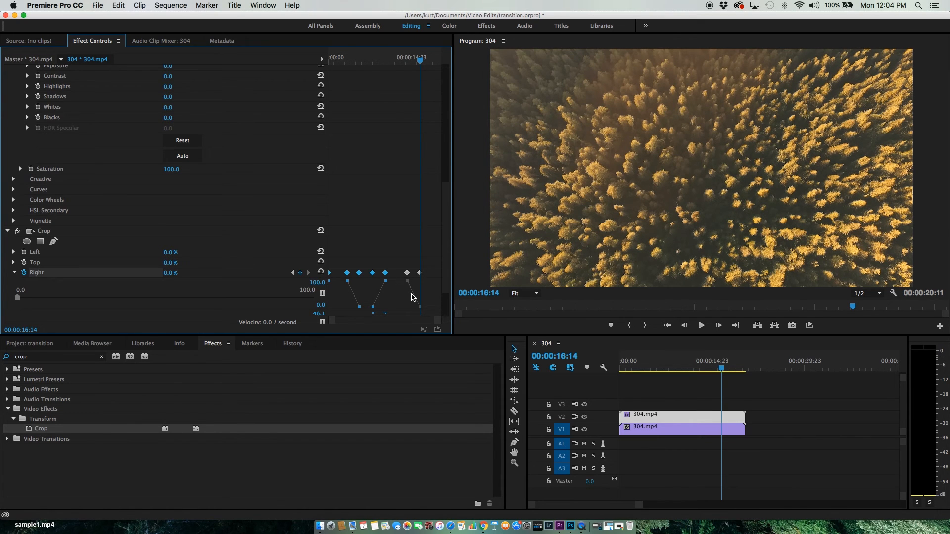
{"action": "left_click", "coordinate": [701, 325]}
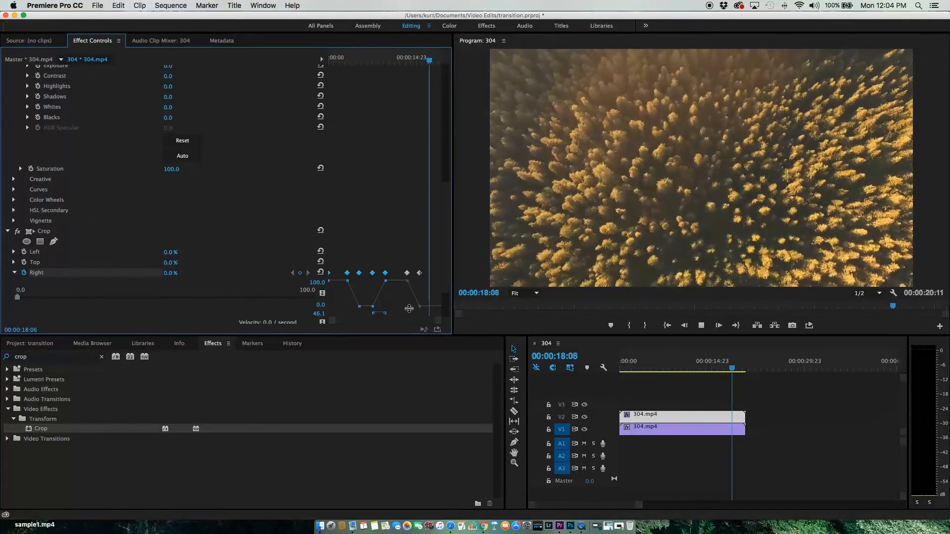